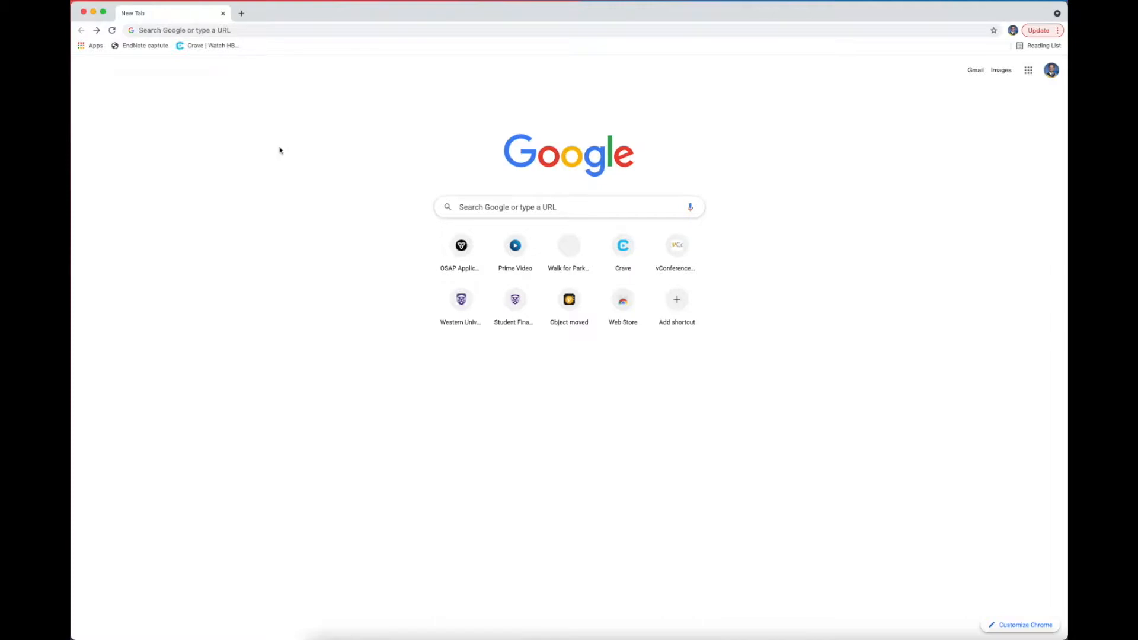
pyautogui.moveTo(318, 160)
pyautogui.write('www.walkforpd.ca')
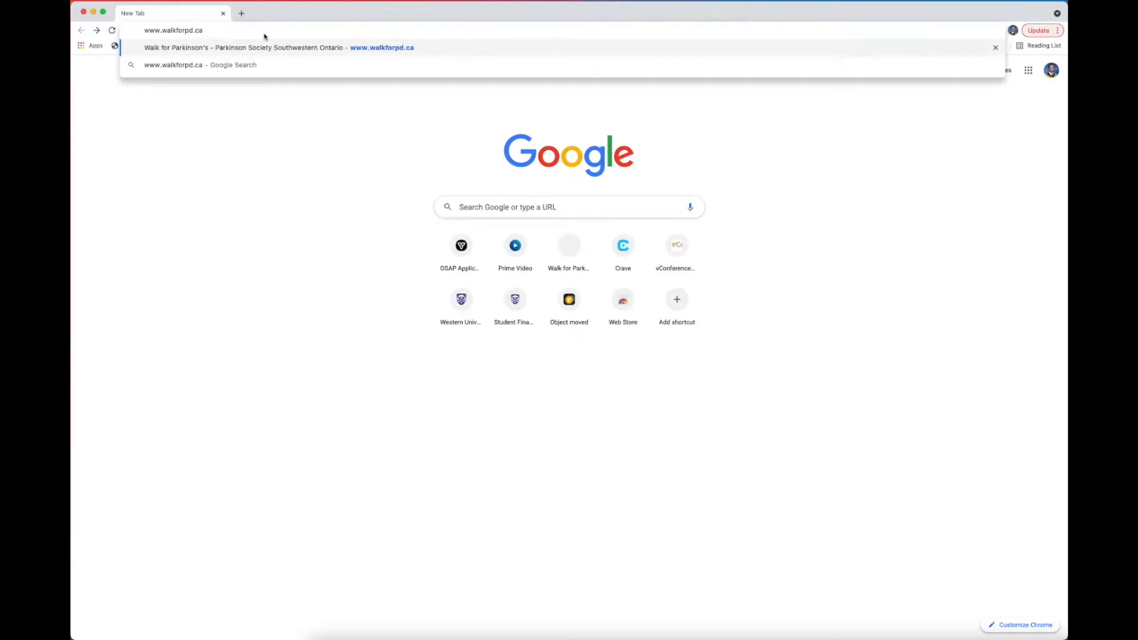
# Step: Go to walkforpd.ca, browse Walk Locations and choose London & District
pyautogui.click(247, 47)
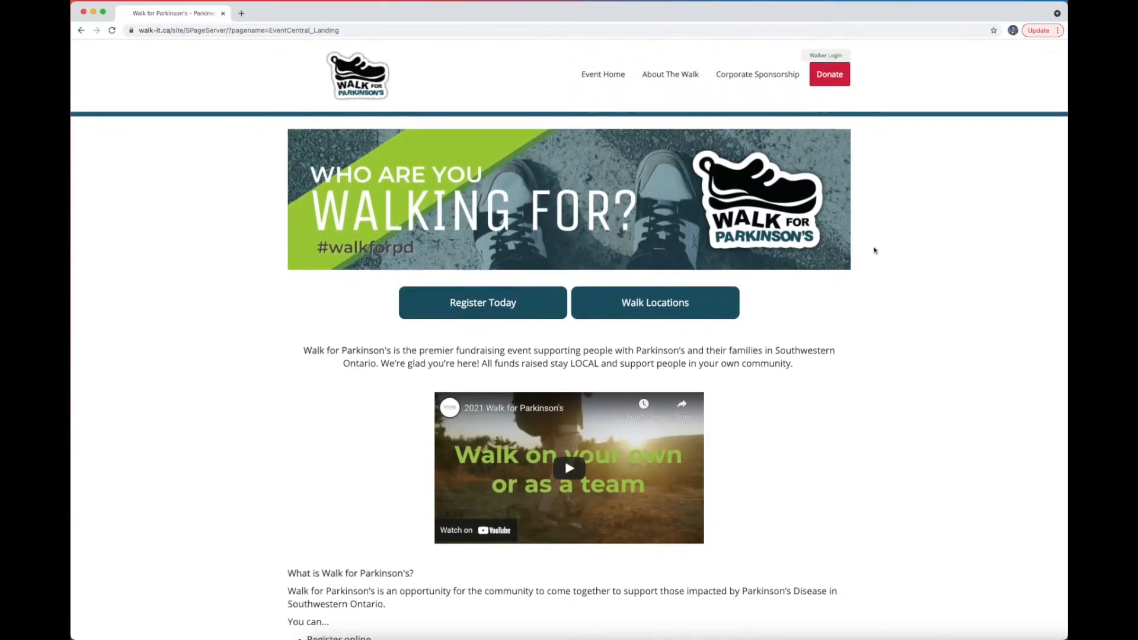
pyautogui.click(654, 303)
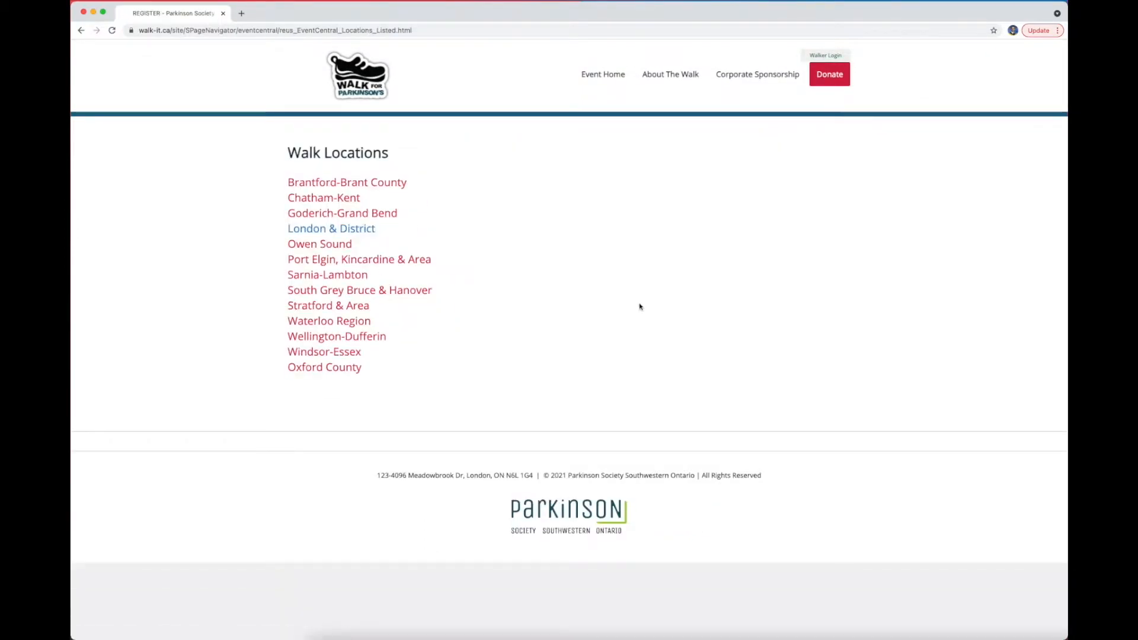
pyautogui.moveTo(330, 228)
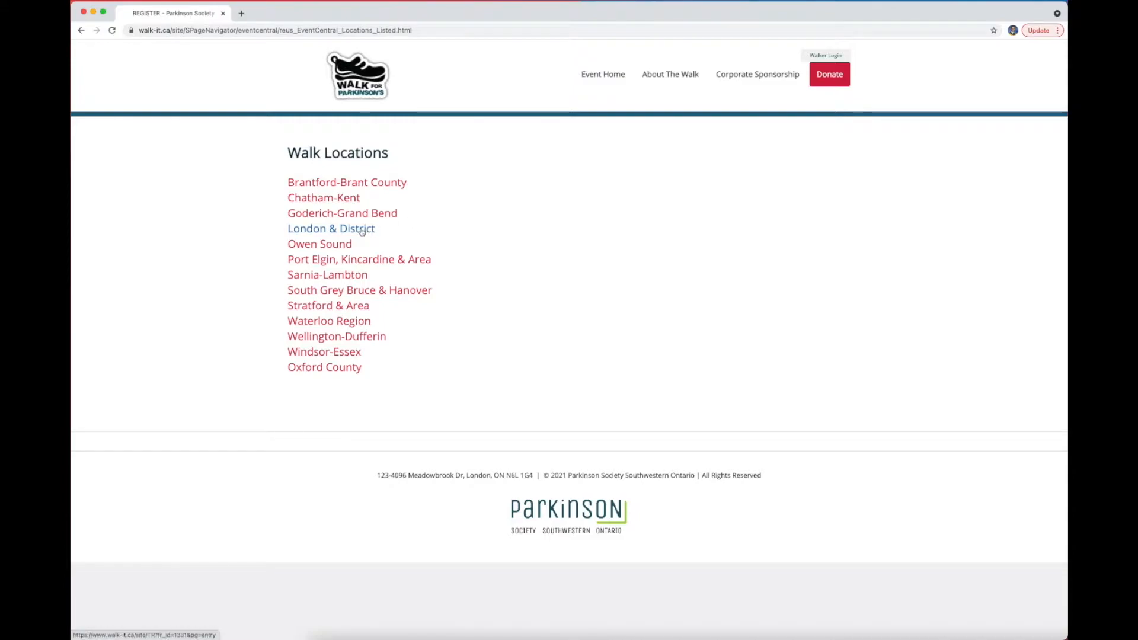
pyautogui.click(331, 227)
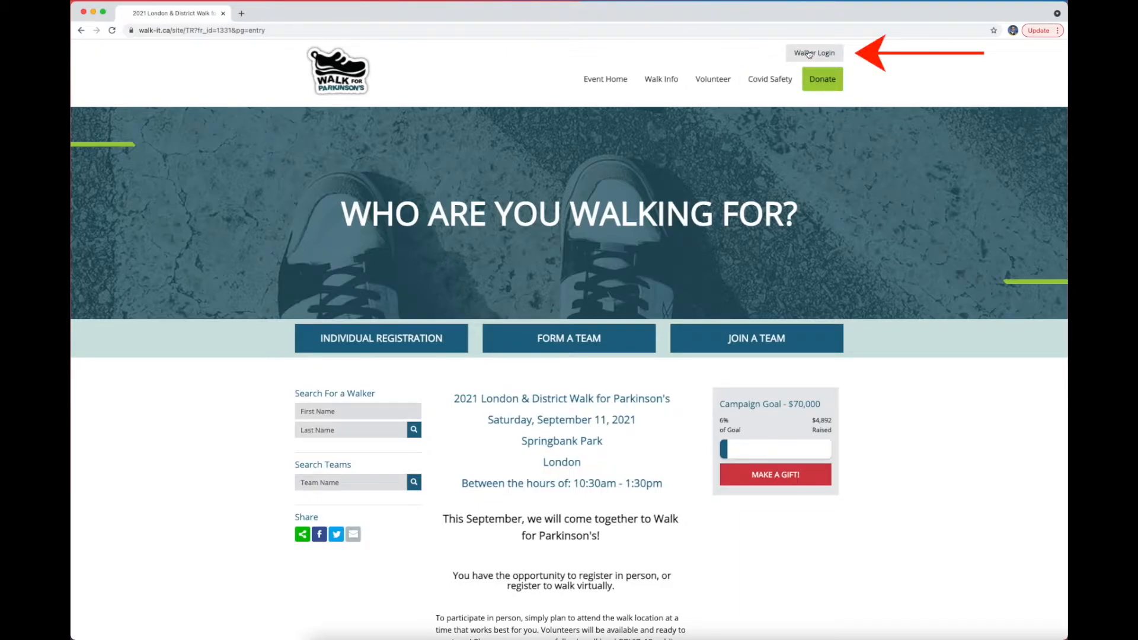
# Step: Log in through Walker Login using the saved username and password
pyautogui.click(813, 53)
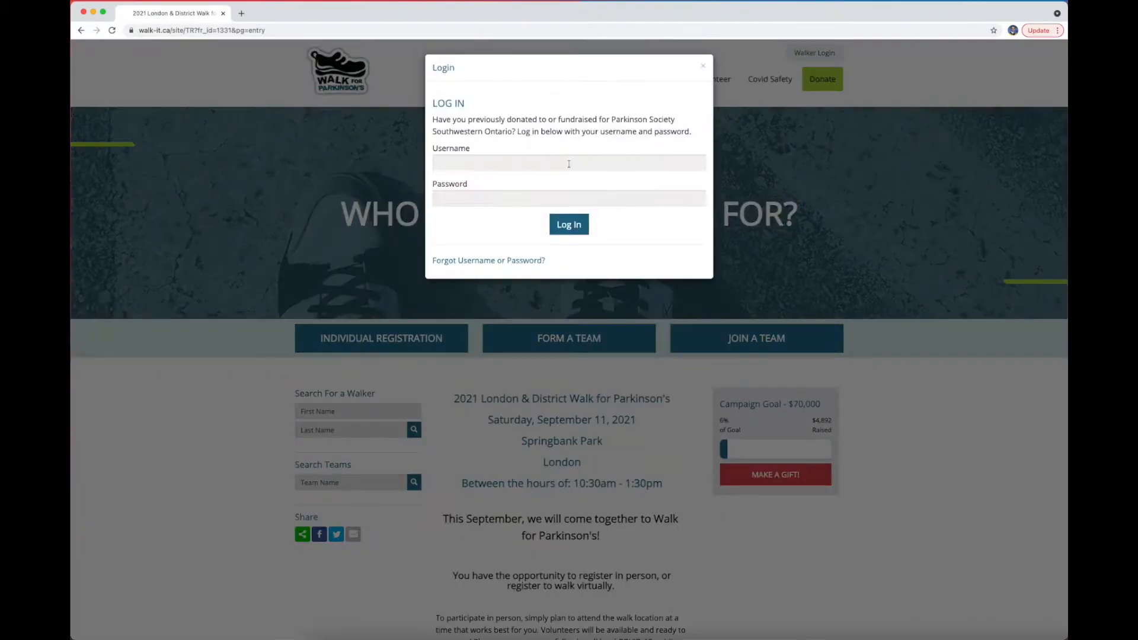
pyautogui.click(568, 162)
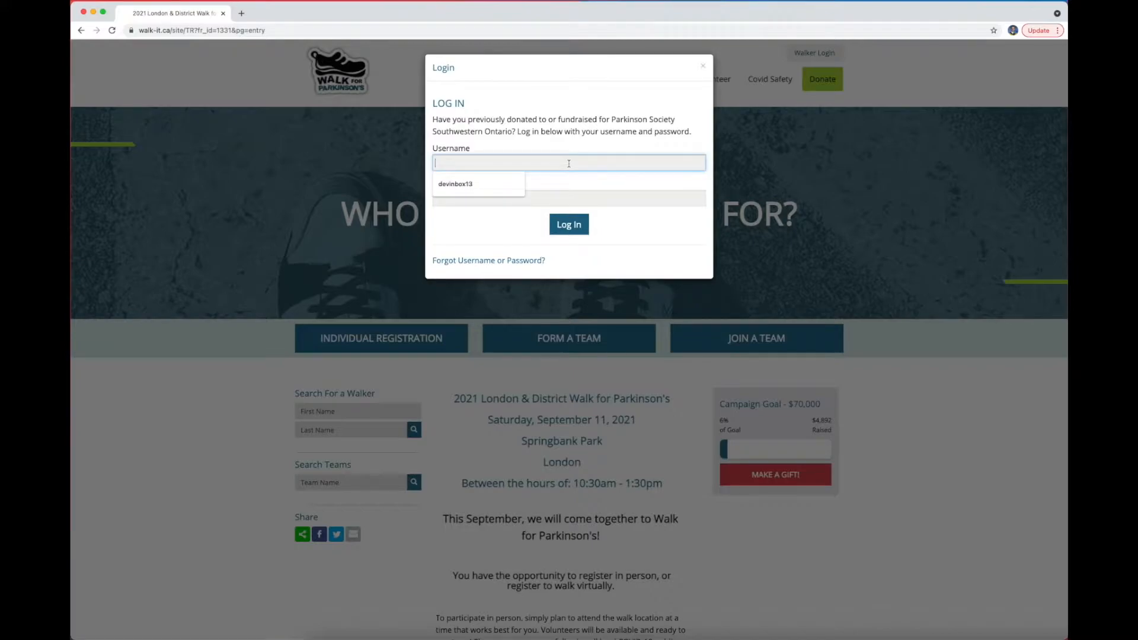
pyautogui.click(456, 184)
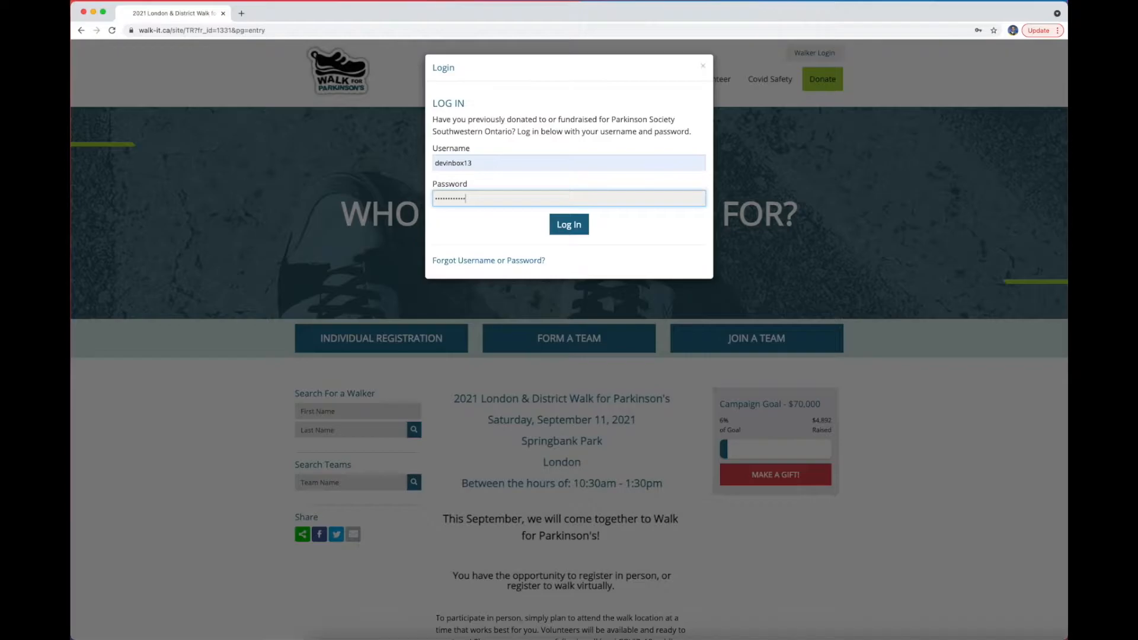
pyautogui.click(568, 224)
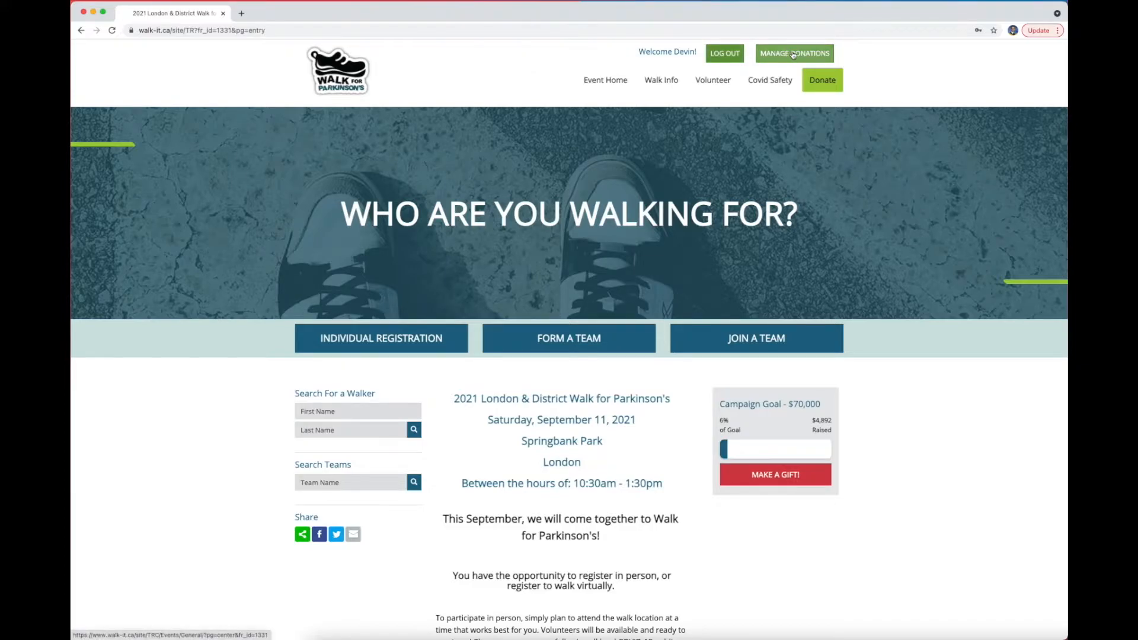
# Step: Enter the Participant Centre via Manage Donations and scroll to the Me section's Fundraising Progress and Personal Page
pyautogui.click(793, 54)
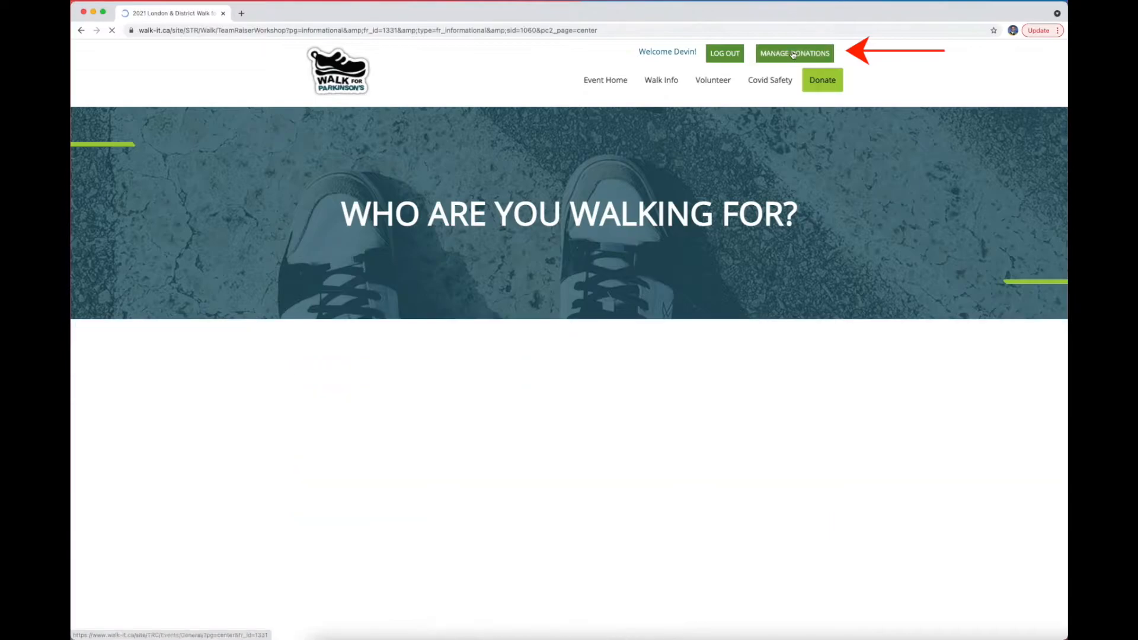
pyautogui.click(795, 53)
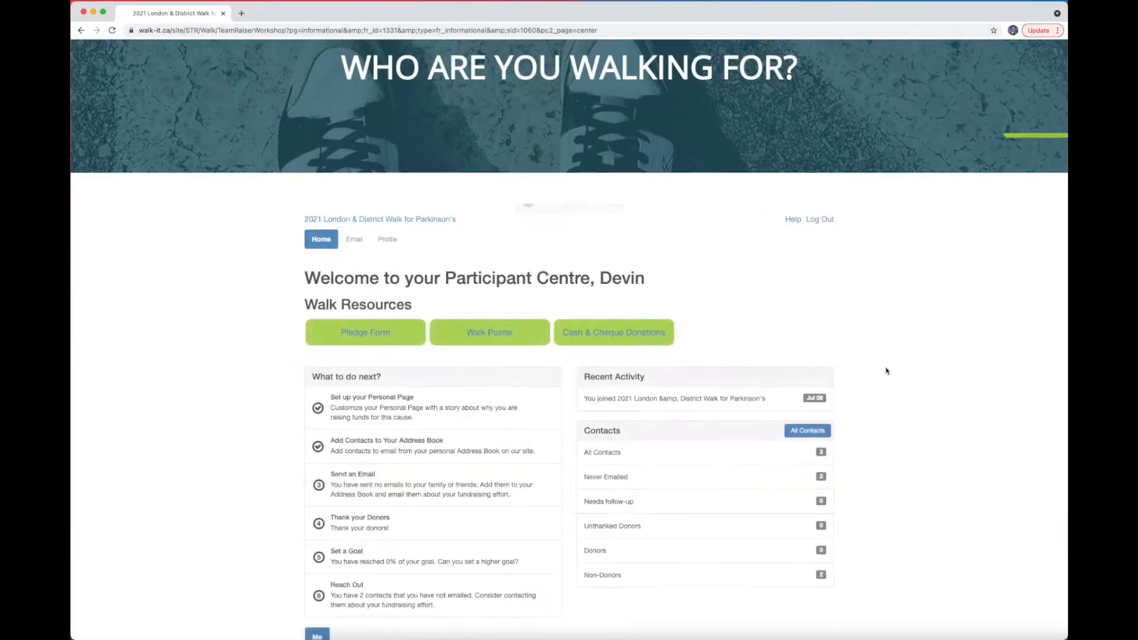
pyautogui.scroll(3)
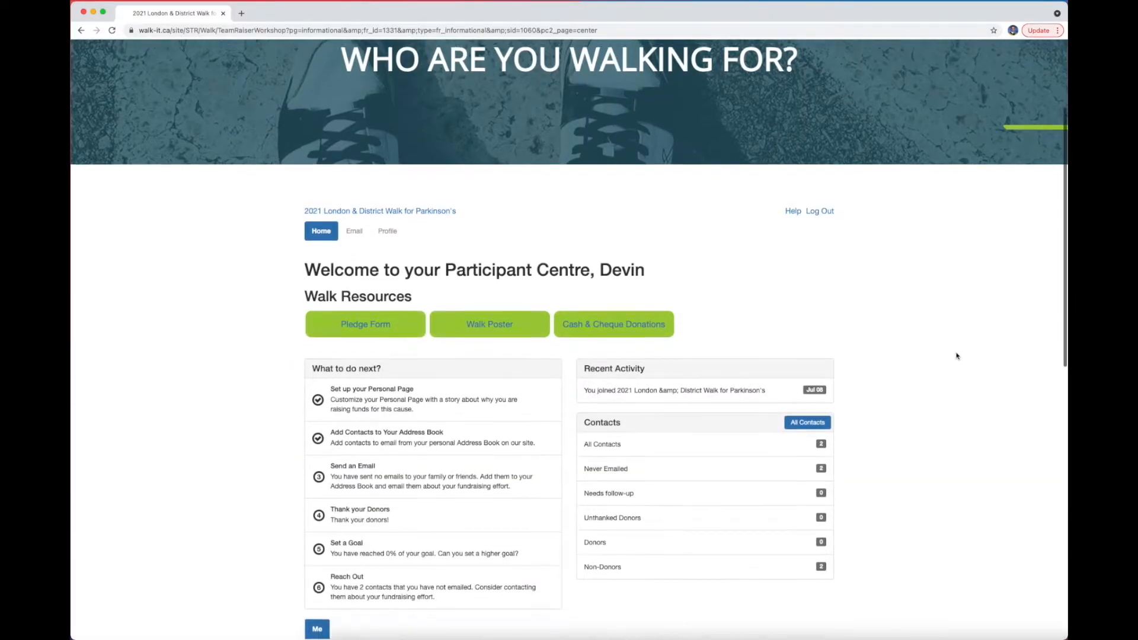
pyautogui.scroll(-3)
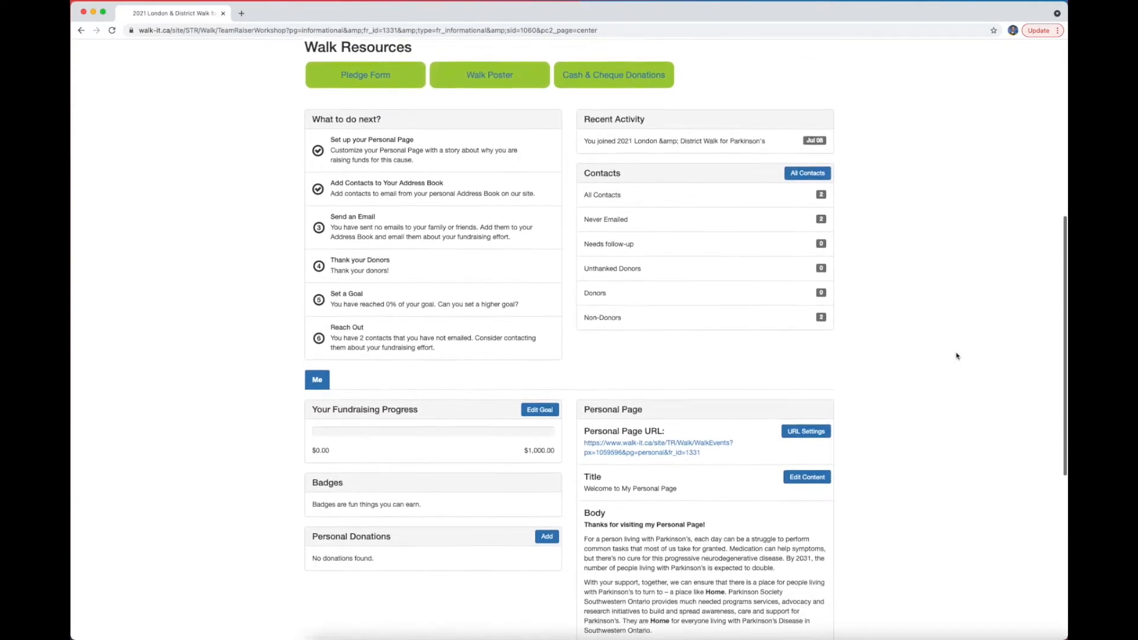
pyautogui.scroll(-3)
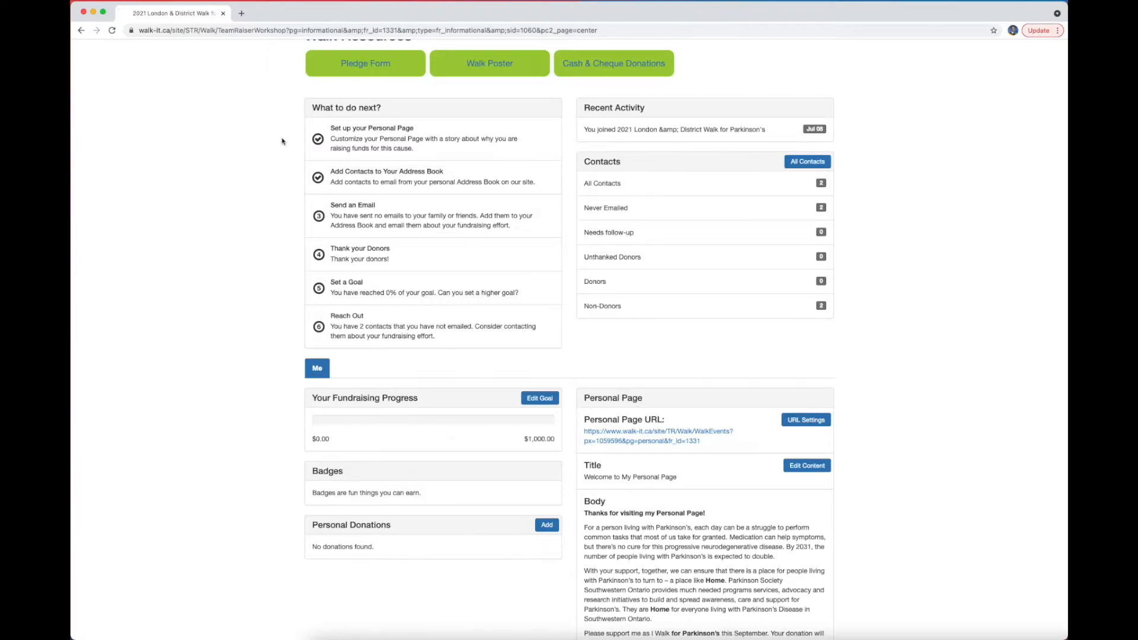
pyautogui.scroll(-3)
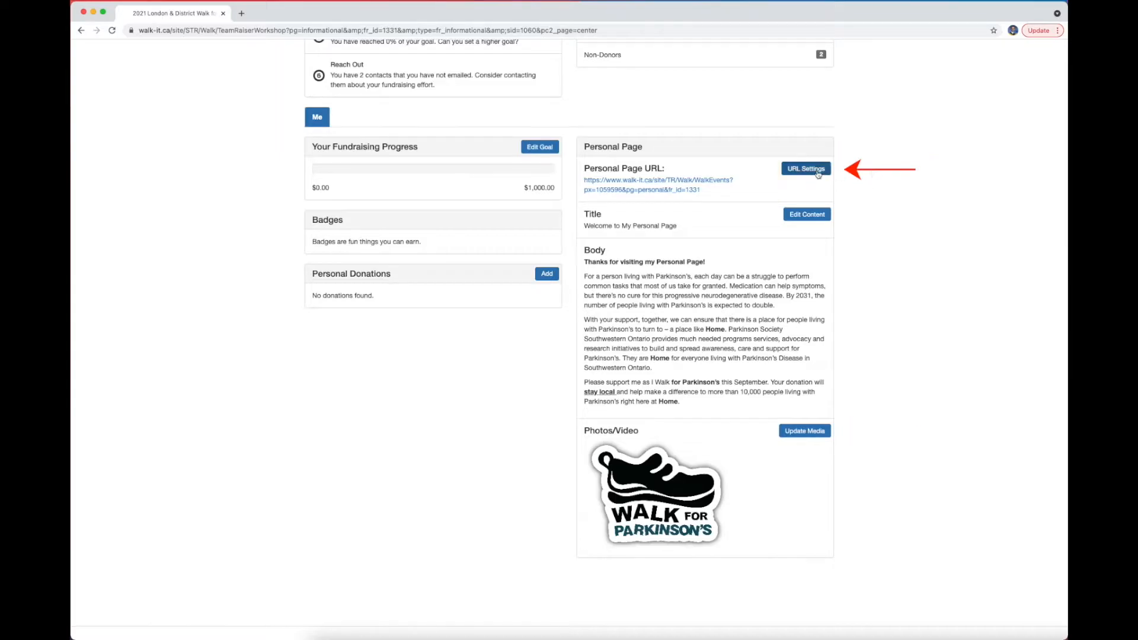
pyautogui.click(806, 168)
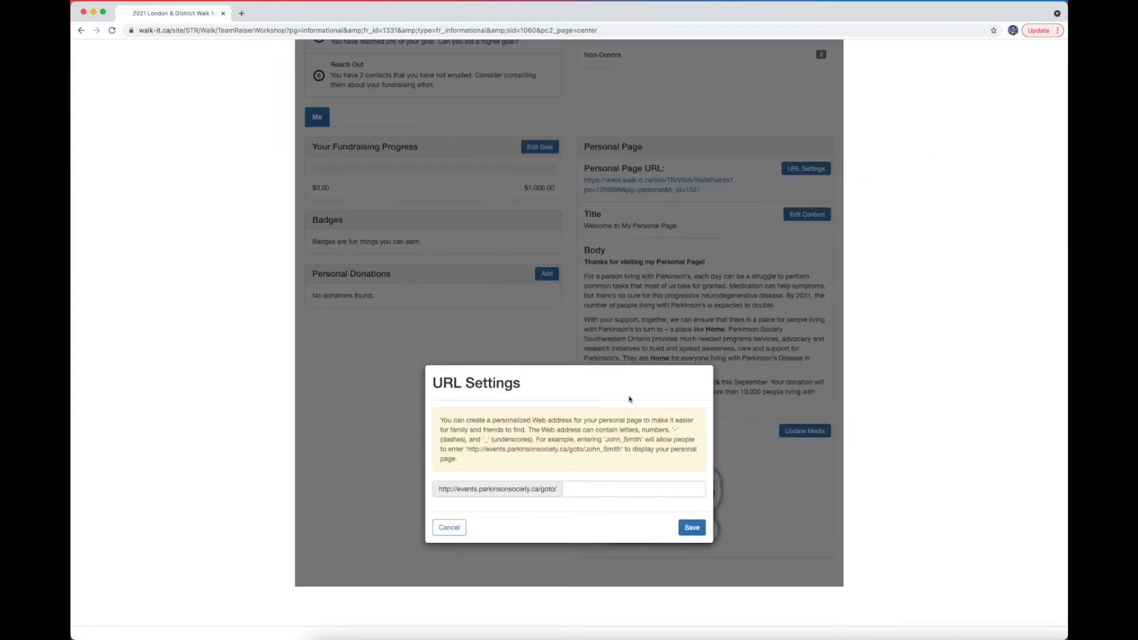
pyautogui.click(633, 488)
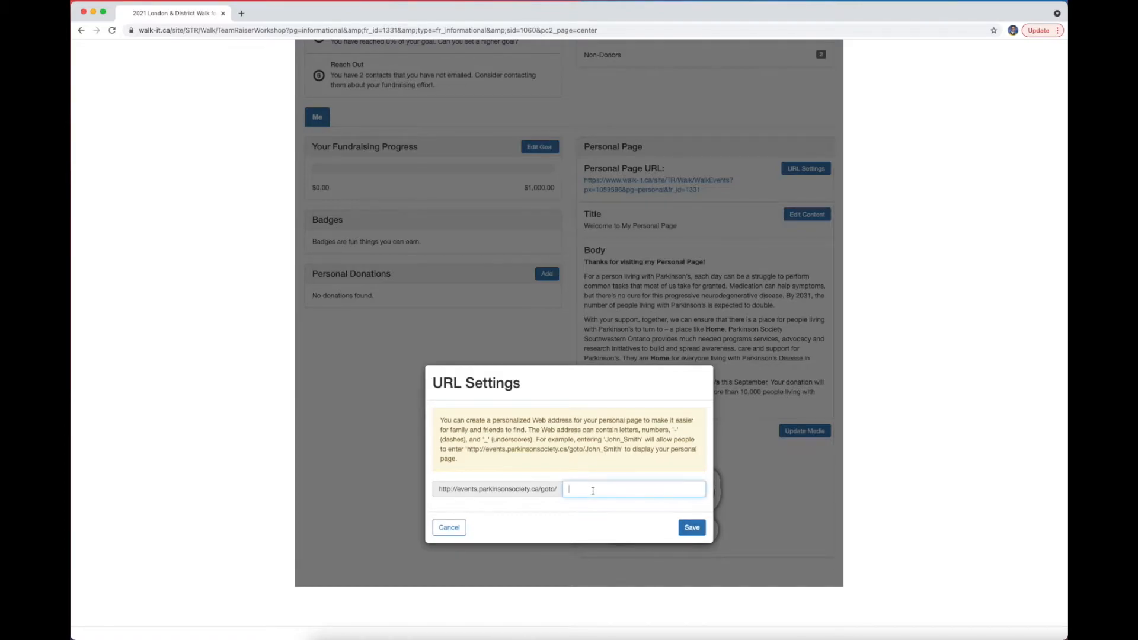
pyautogui.write('name?')
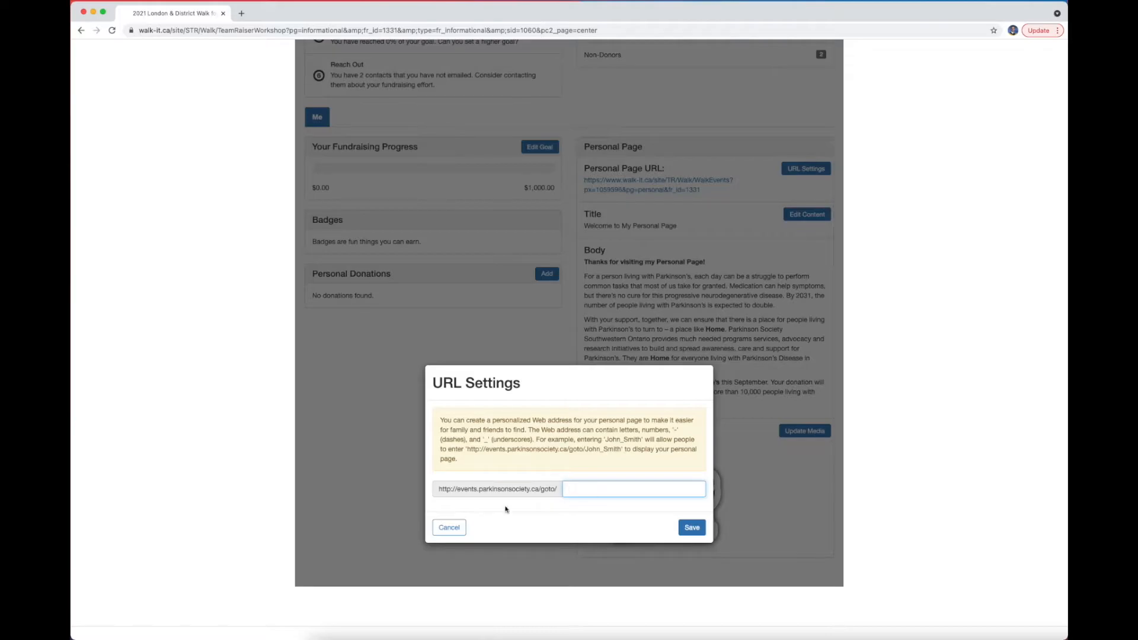
pyautogui.click(449, 527)
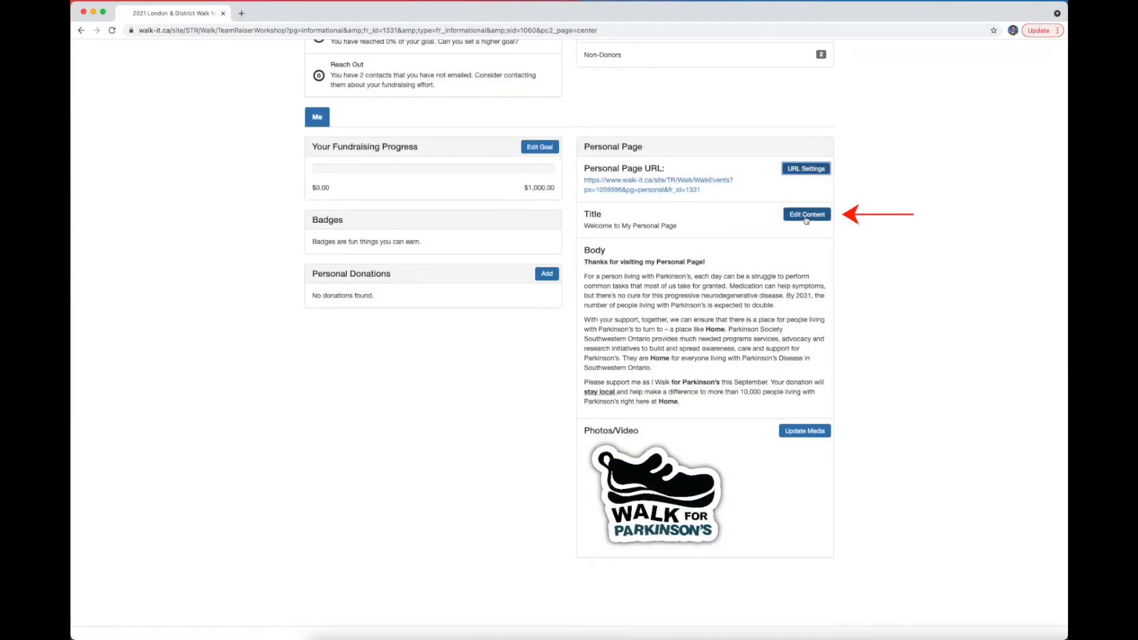
# Step: Look at the Edit Content dialog for the personal page title and body, then close it unchanged
pyautogui.click(807, 215)
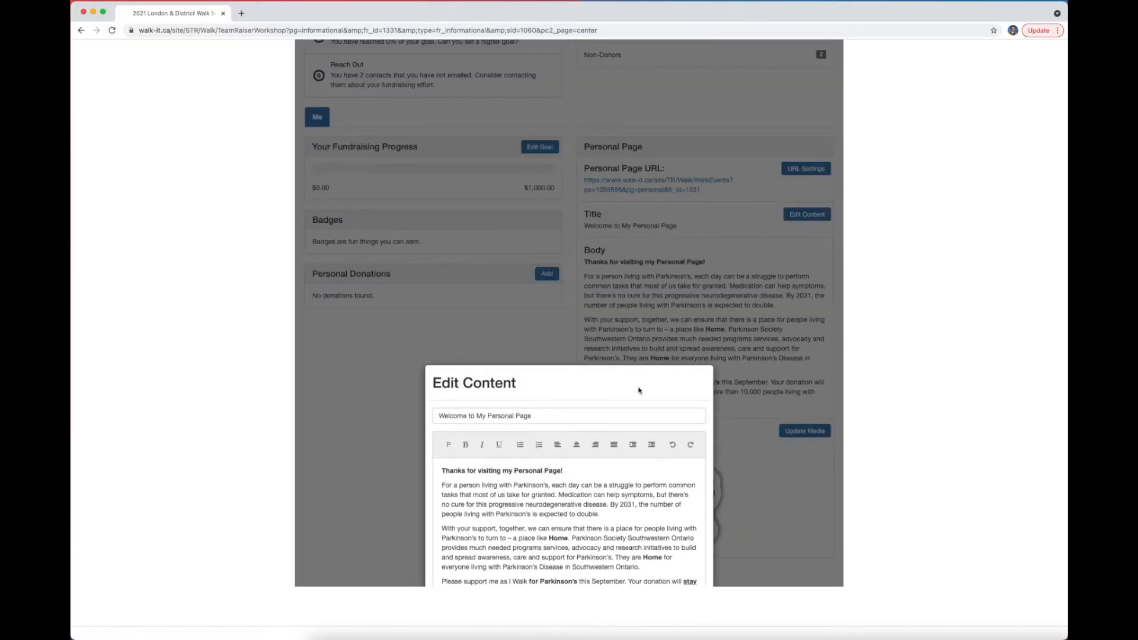
pyautogui.scroll(-3)
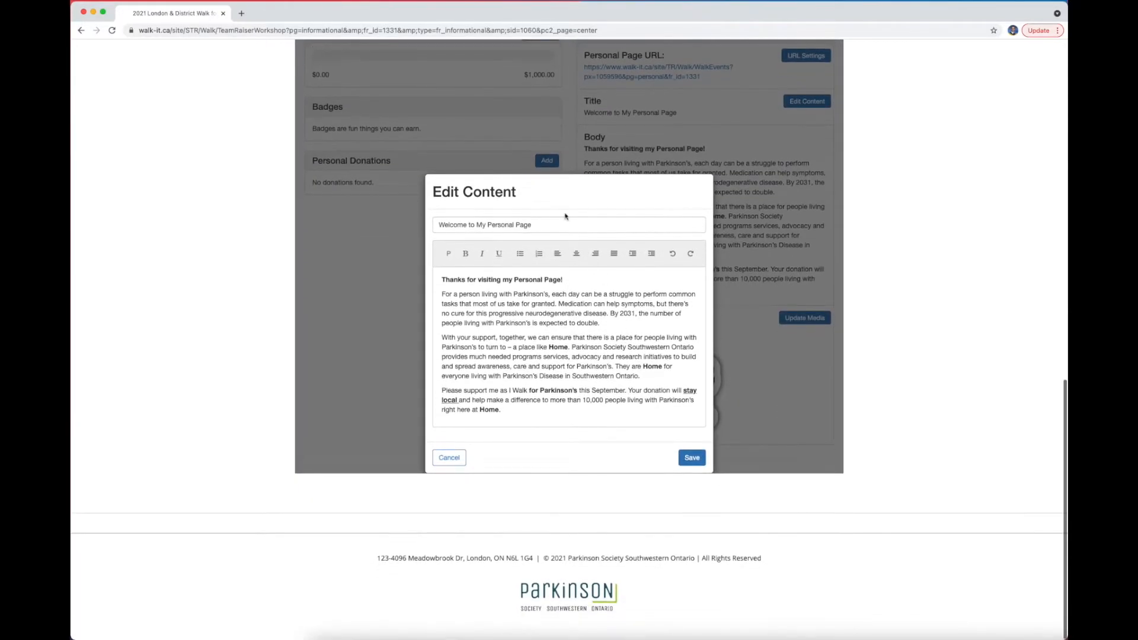
pyautogui.click(558, 225)
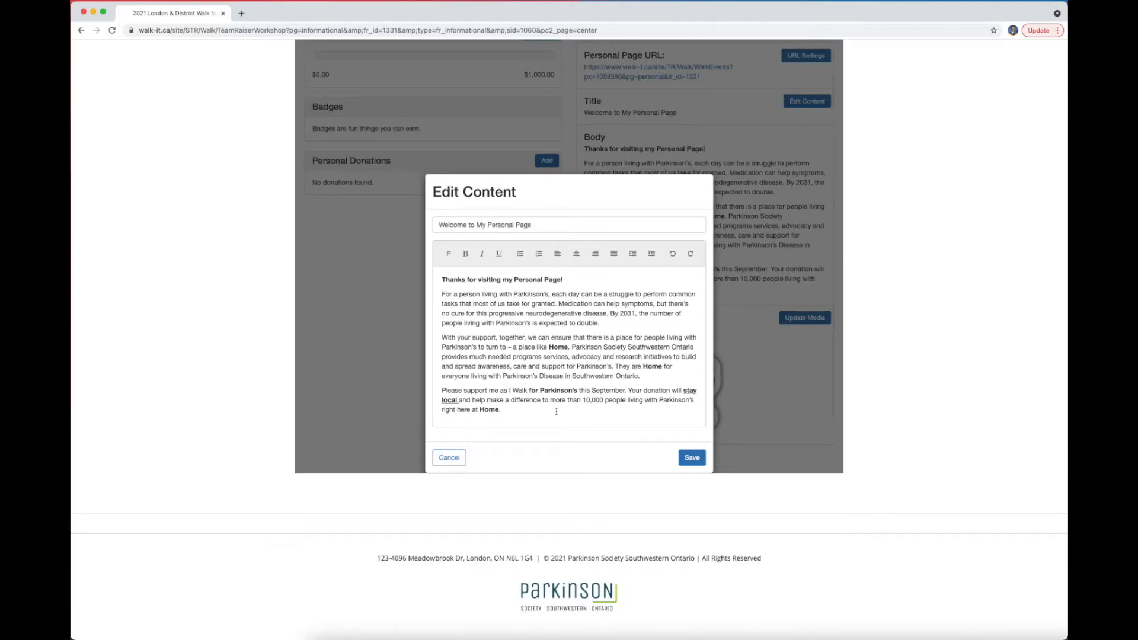
pyautogui.click(448, 458)
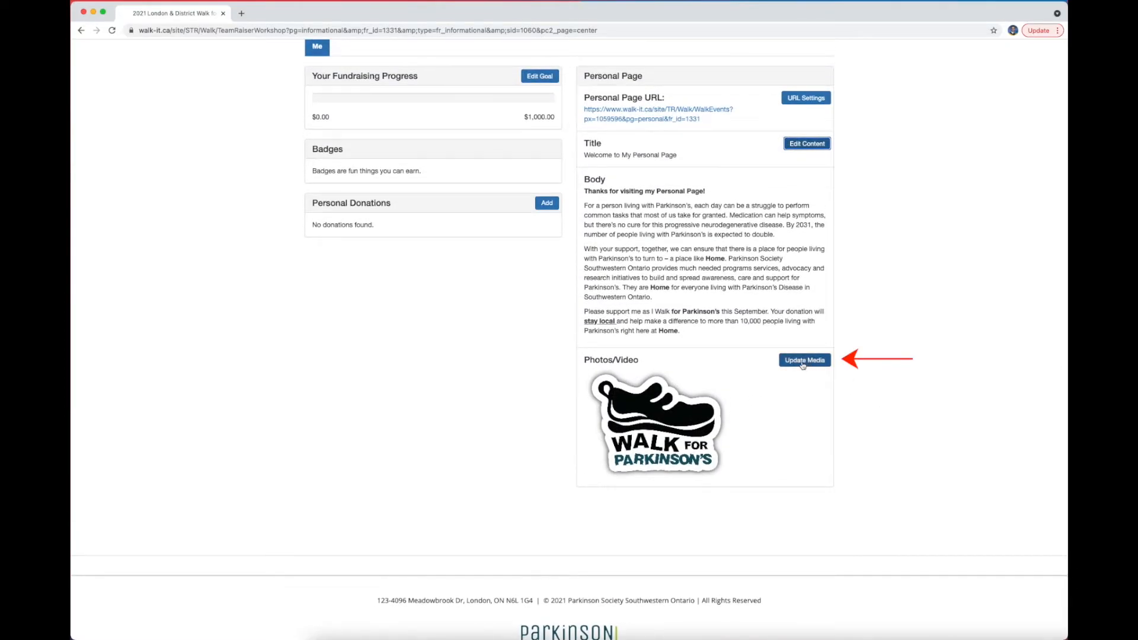
pyautogui.click(804, 360)
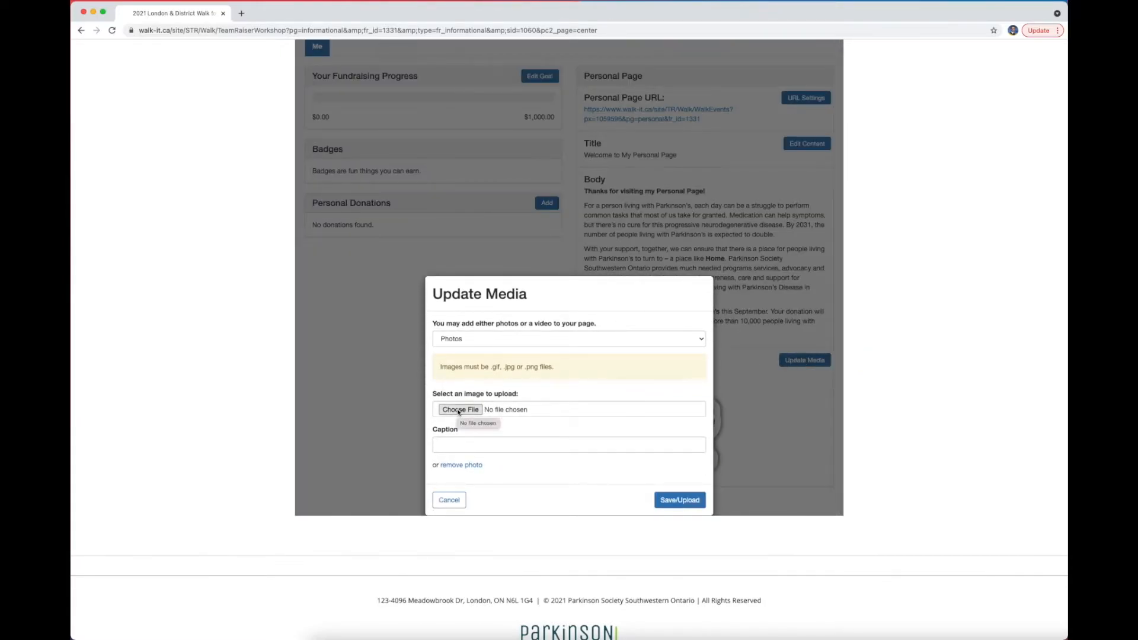
pyautogui.moveTo(567, 488)
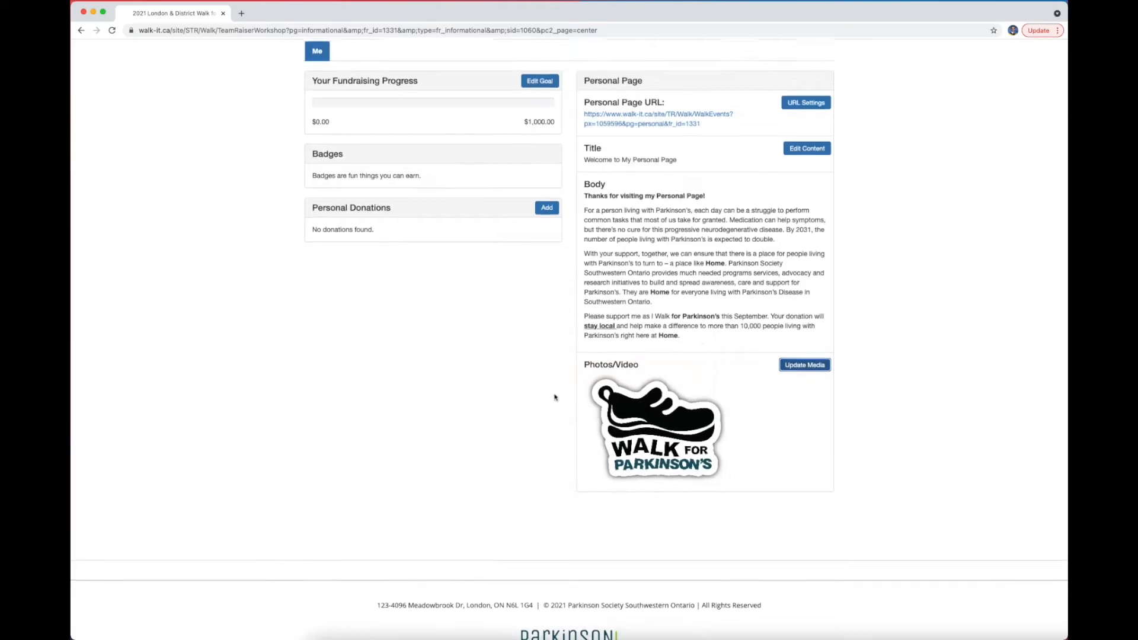
# Step: Show the All Contacts list from the Home page's Contacts panel
pyautogui.scroll(3)
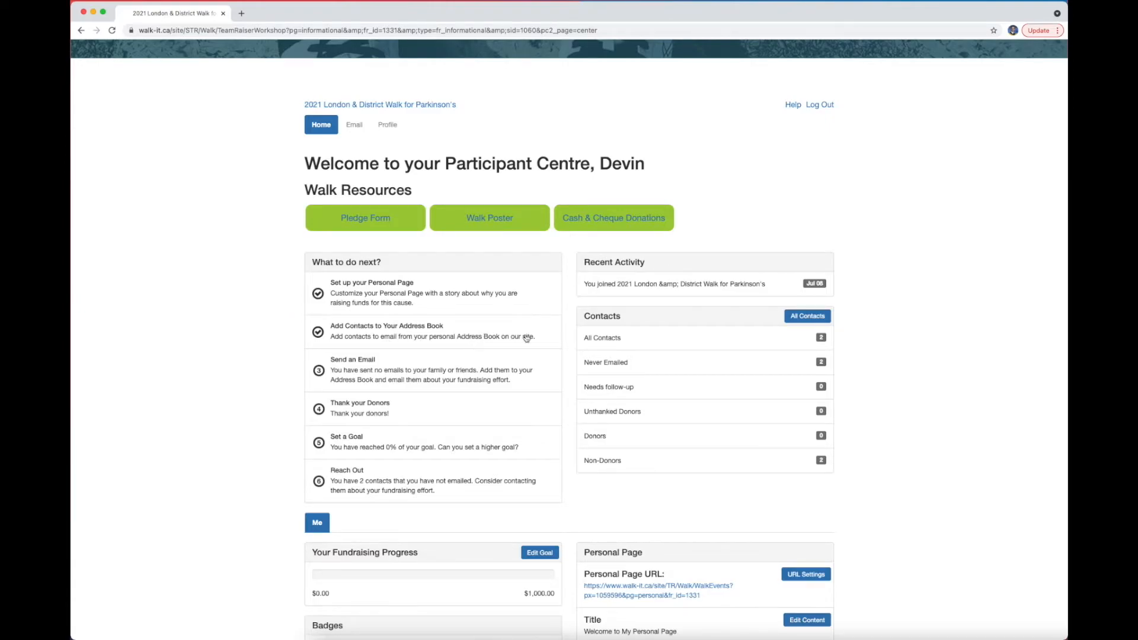
pyautogui.moveTo(905, 325)
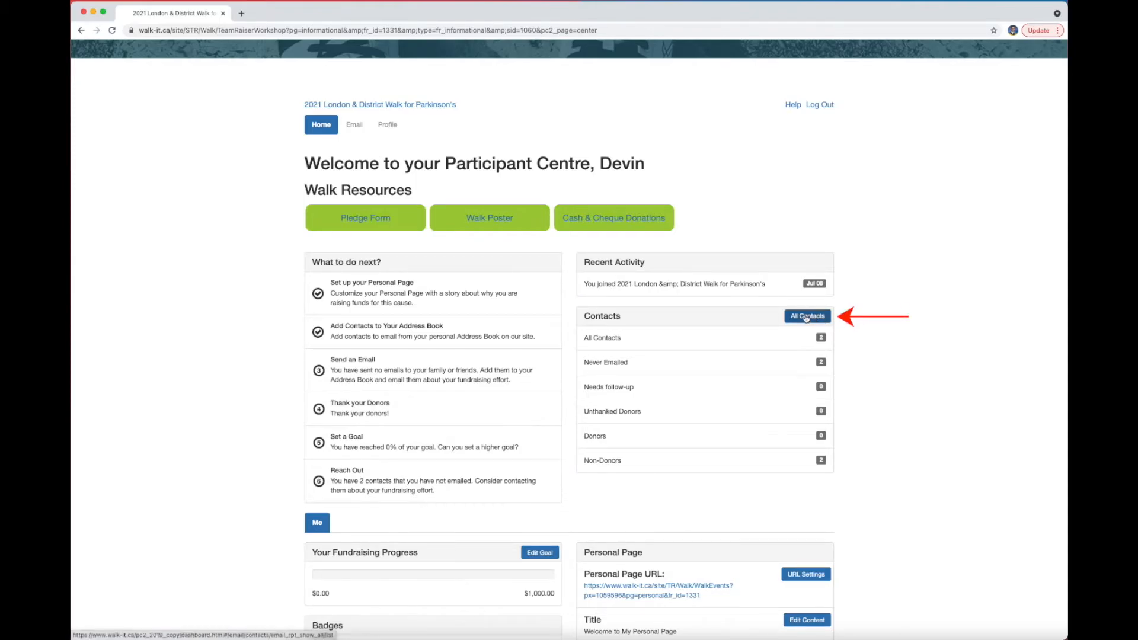
pyautogui.click(806, 316)
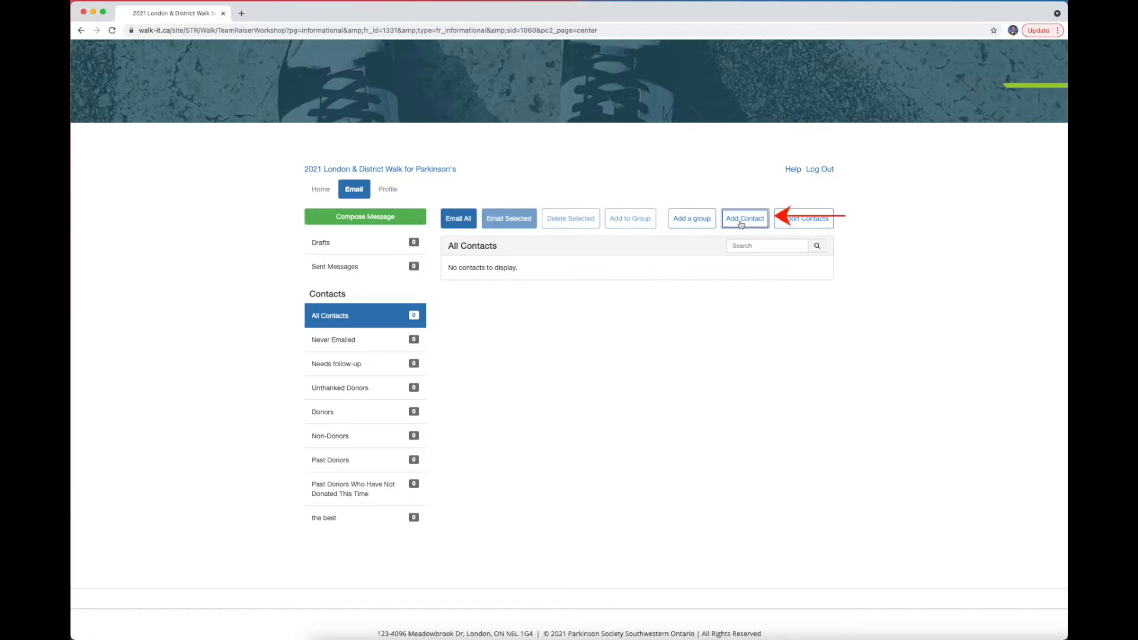
pyautogui.click(745, 218)
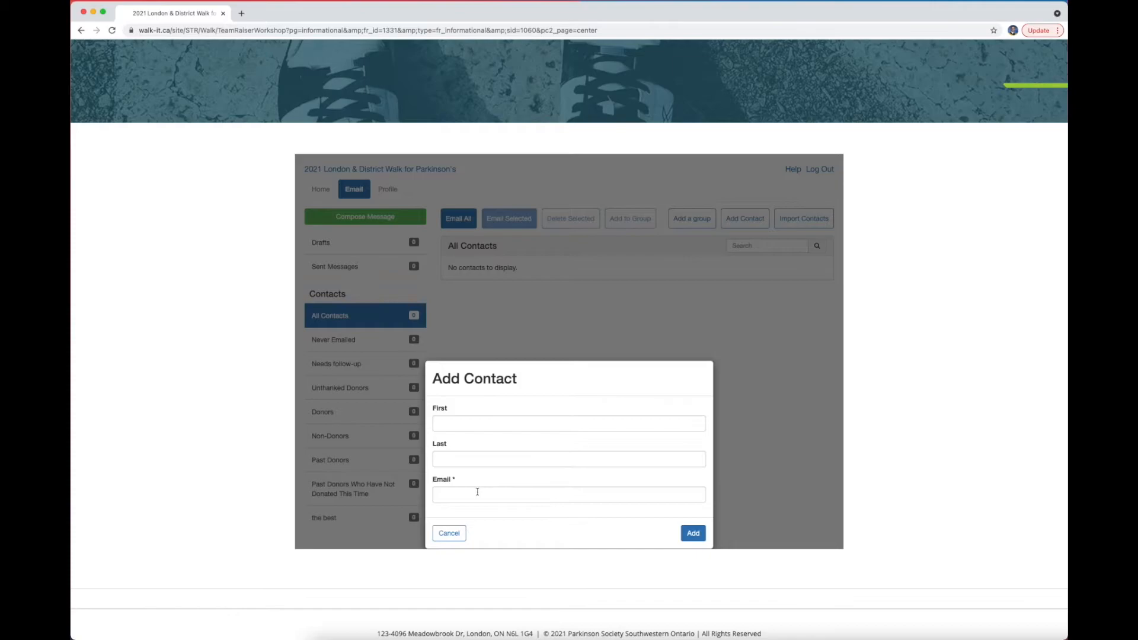
pyautogui.moveTo(540, 536)
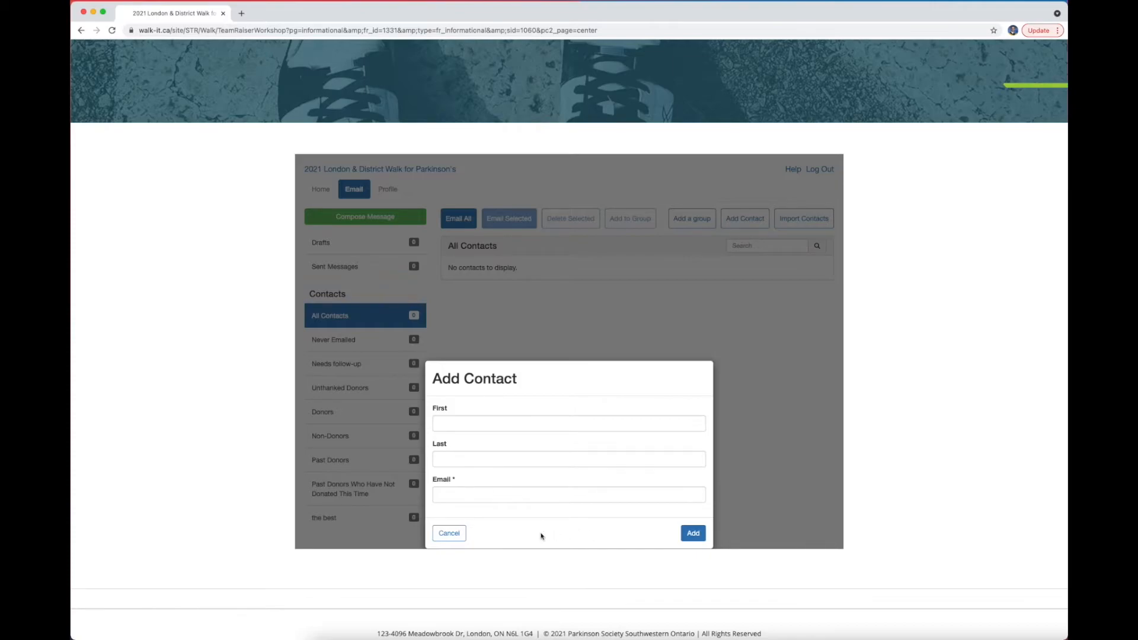
pyautogui.click(448, 532)
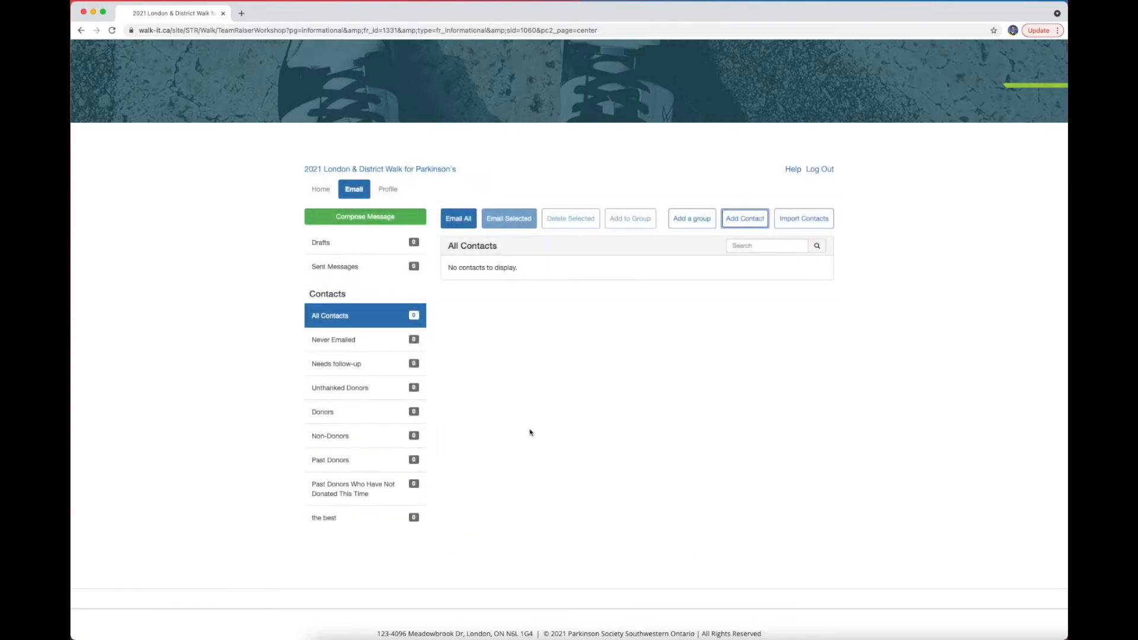
pyautogui.moveTo(751, 347)
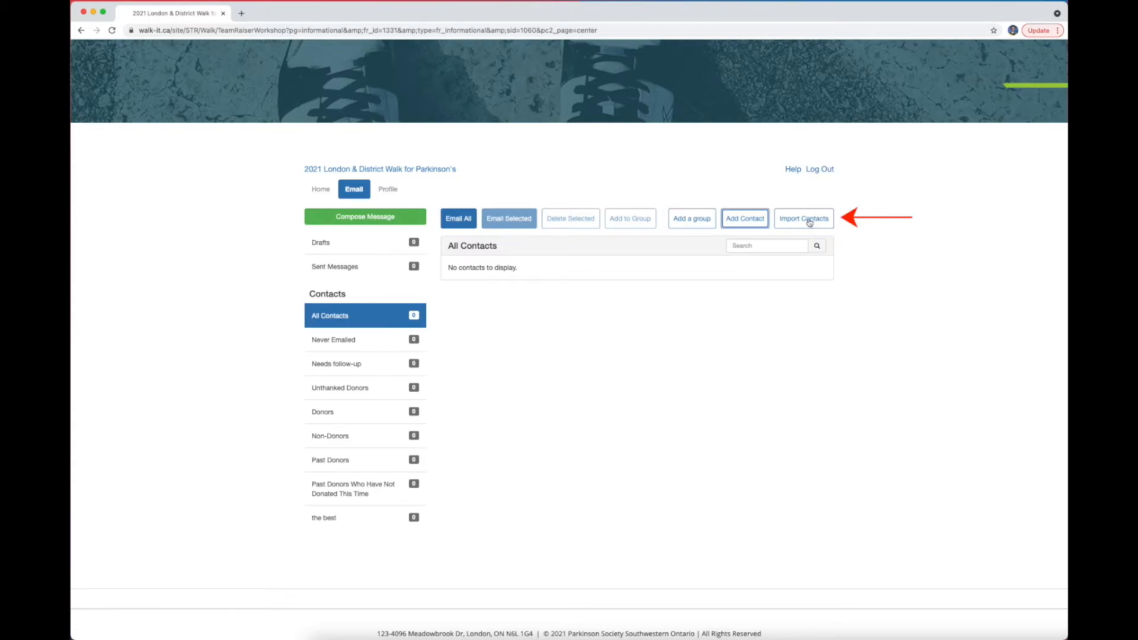
pyautogui.click(803, 218)
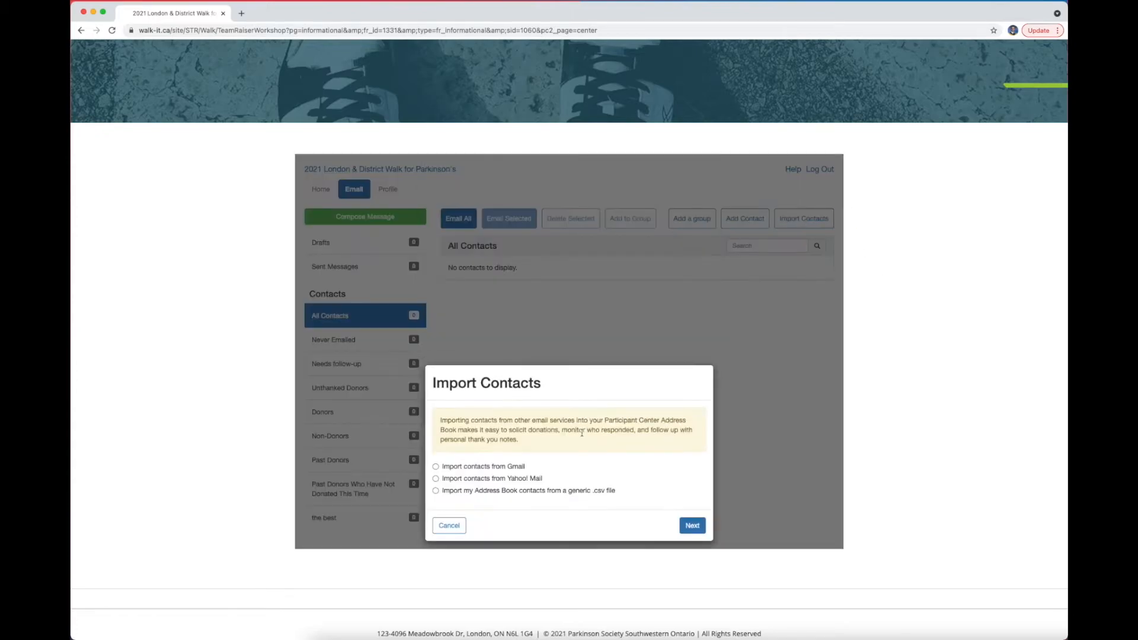
pyautogui.scroll(-3)
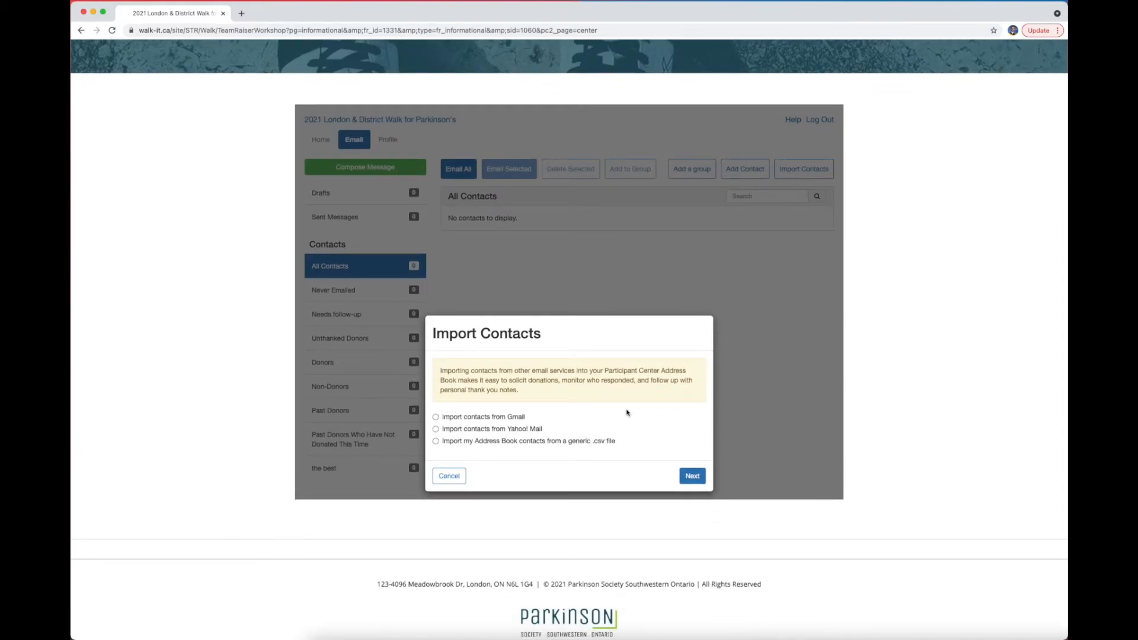
pyautogui.moveTo(632, 448)
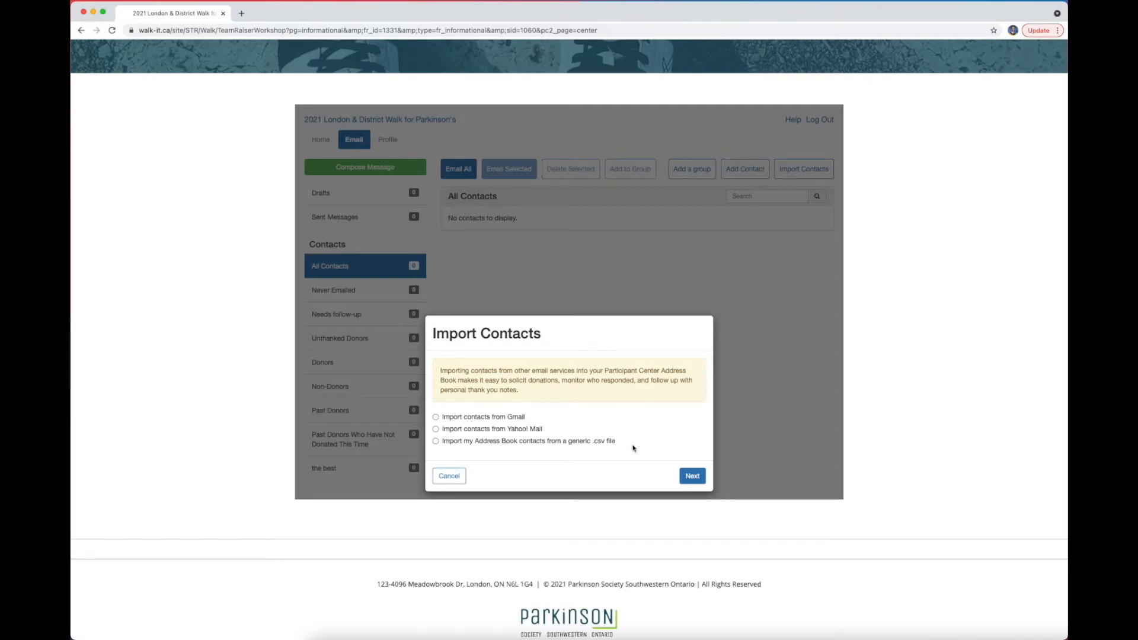
pyautogui.click(448, 475)
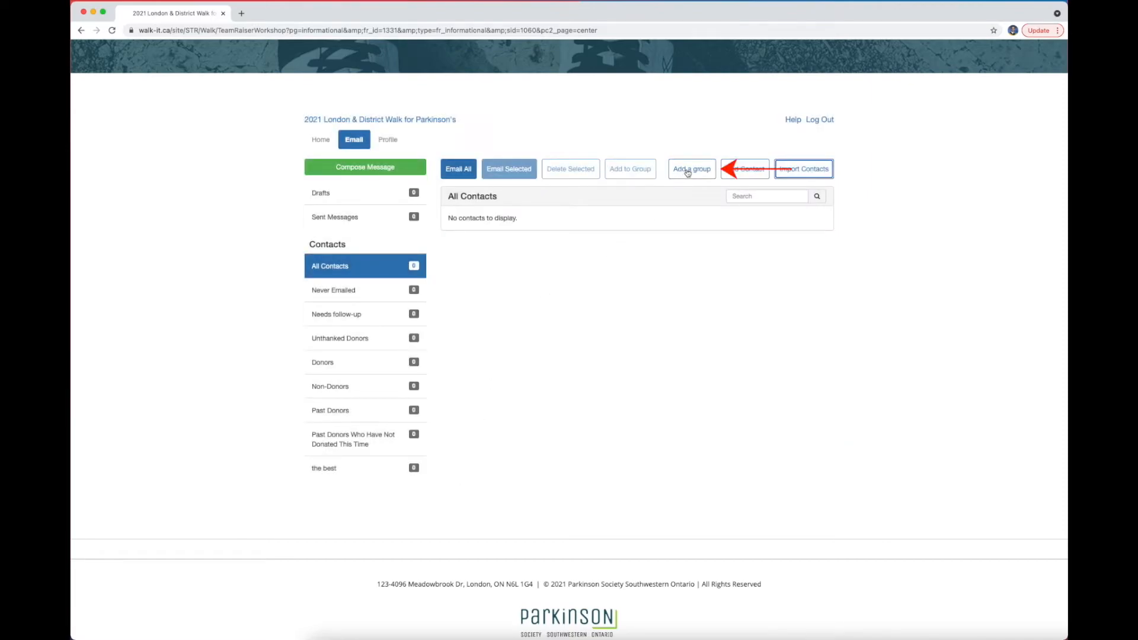
# Step: Add a contact group named 'test'
pyautogui.click(690, 168)
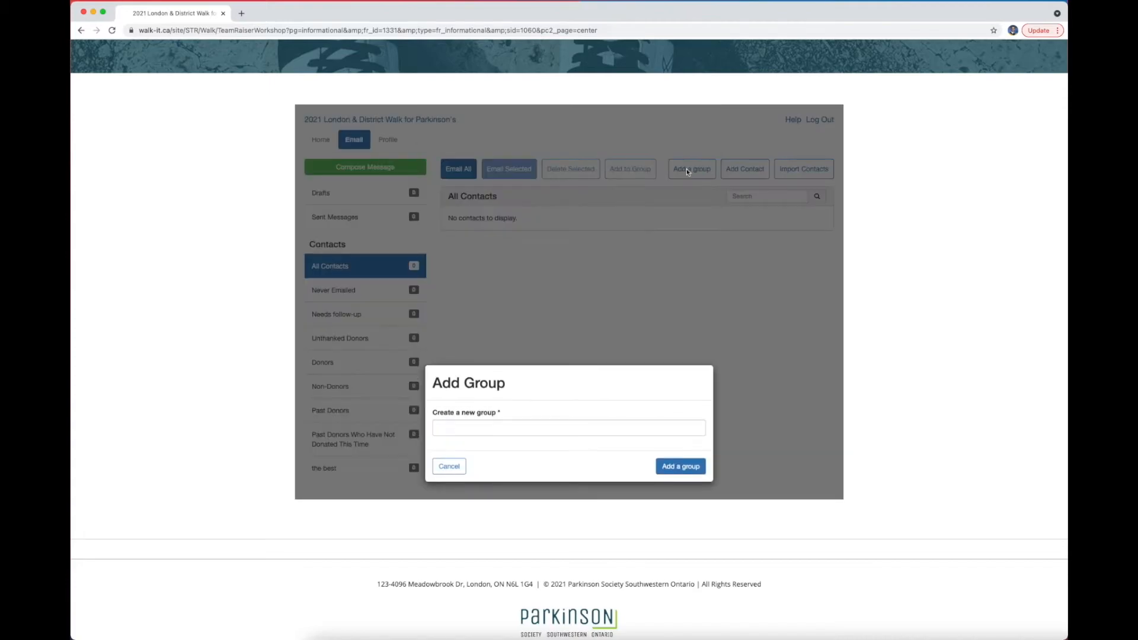
pyautogui.click(568, 428)
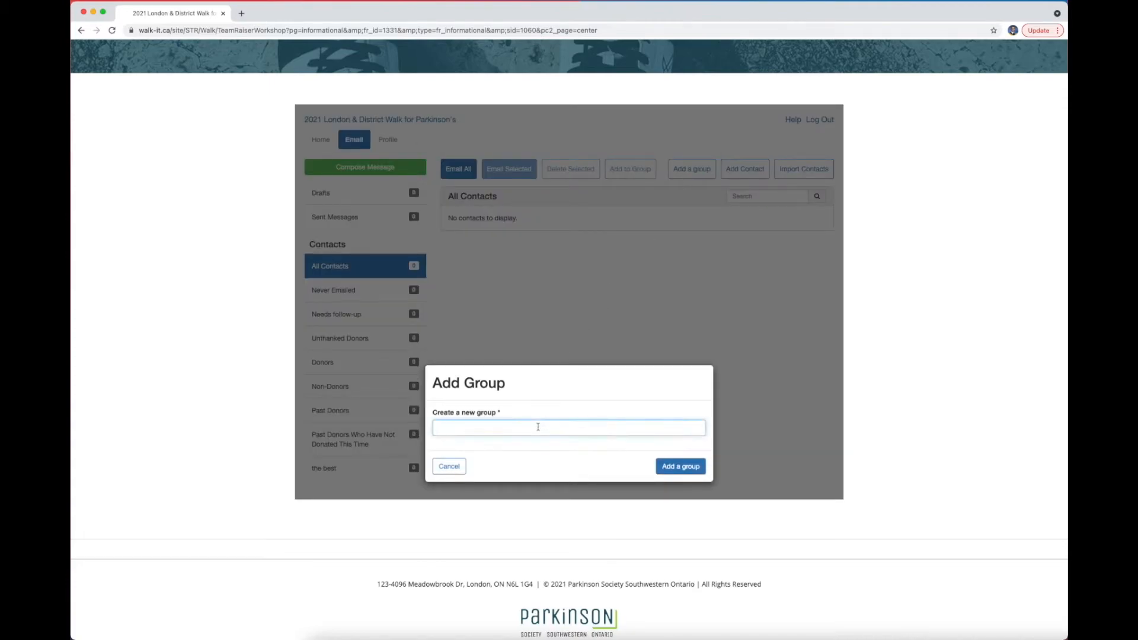
pyautogui.write('t')
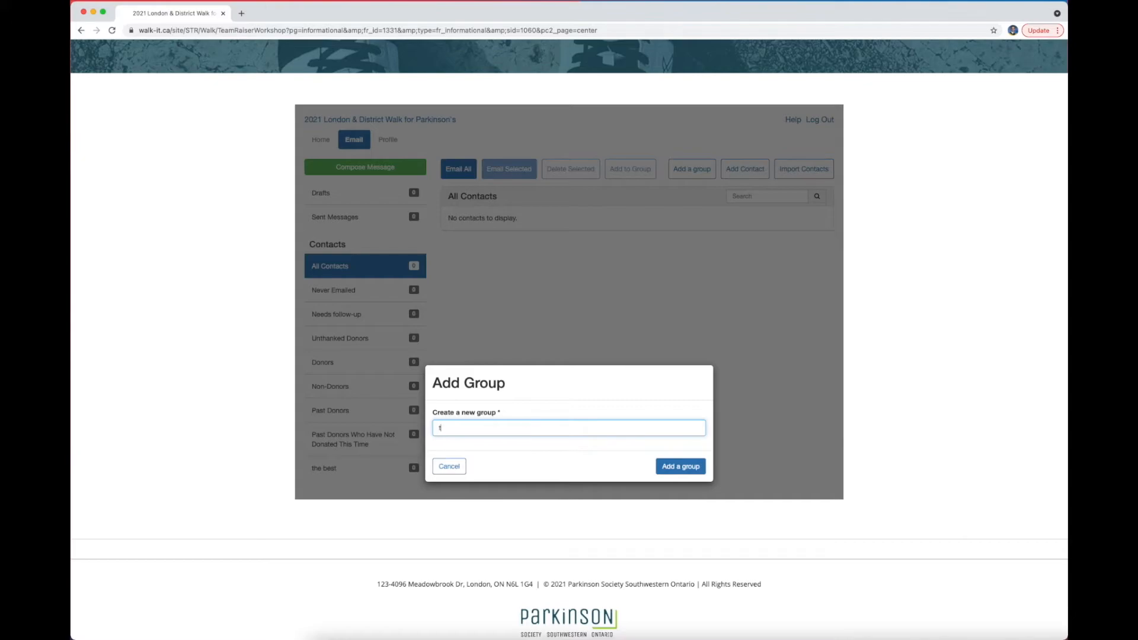
pyautogui.click(680, 466)
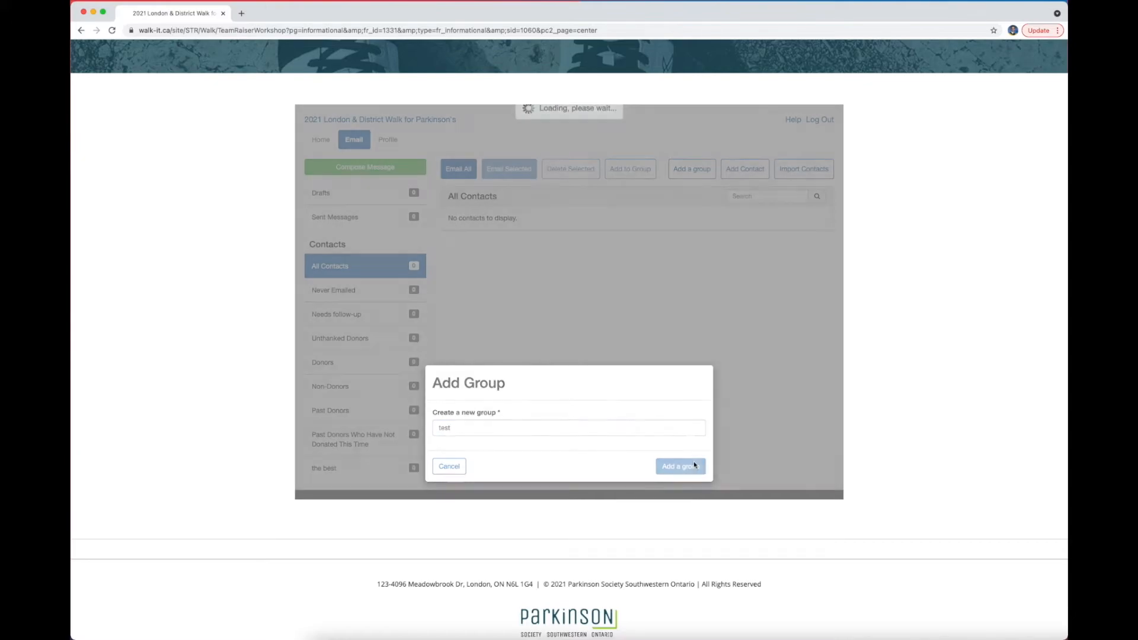
pyautogui.click(678, 466)
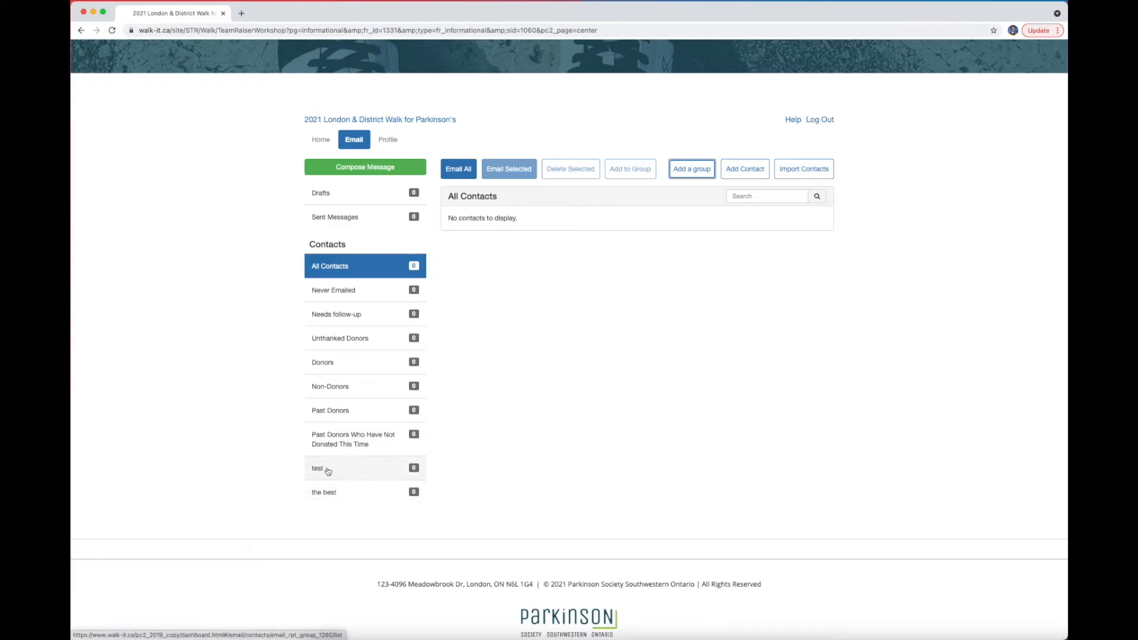
pyautogui.moveTo(571, 428)
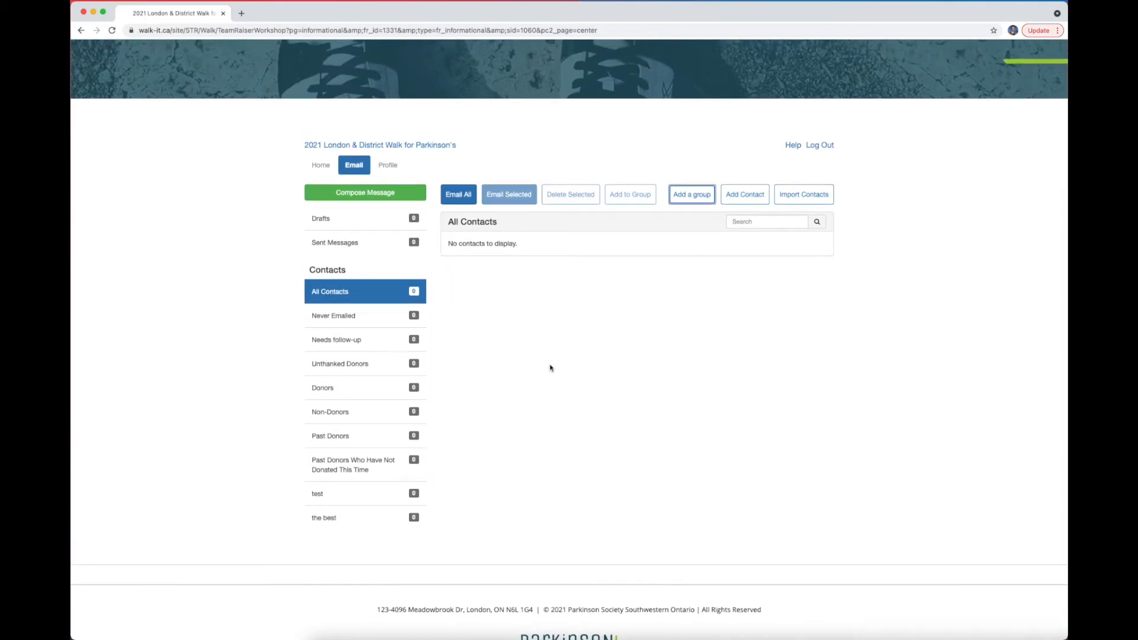
pyautogui.moveTo(389, 321)
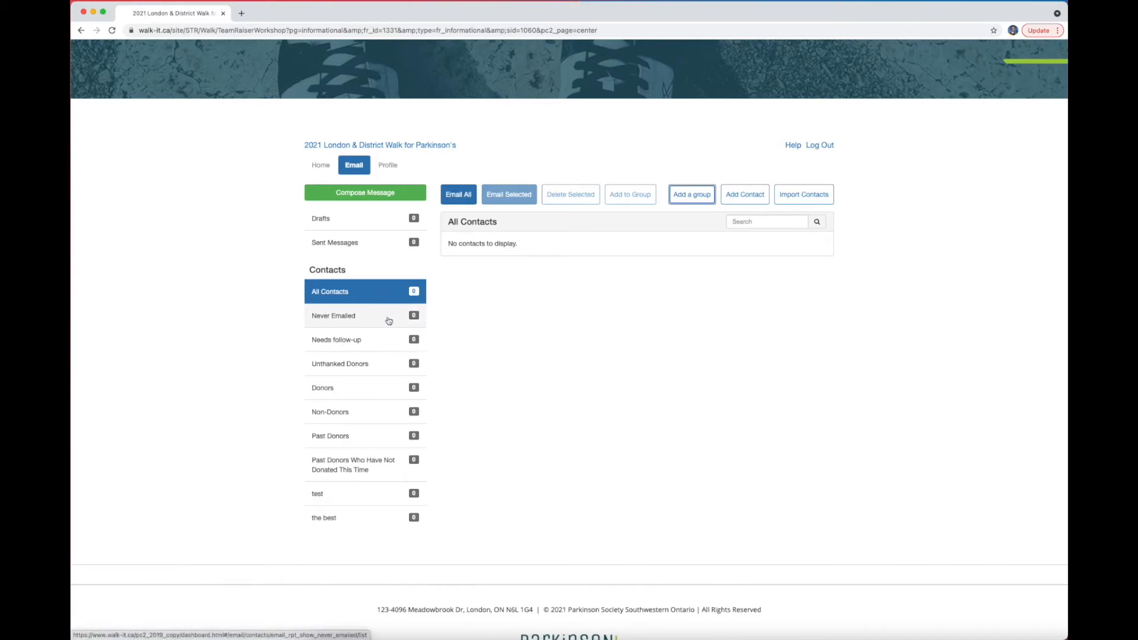
pyautogui.moveTo(521, 275)
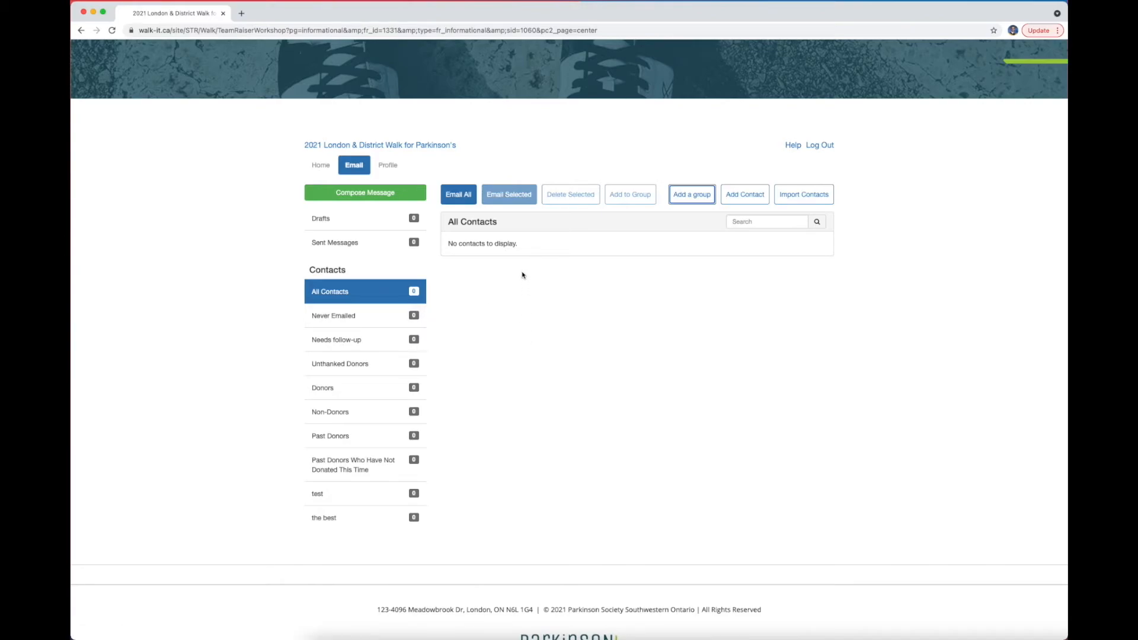
pyautogui.moveTo(518, 319)
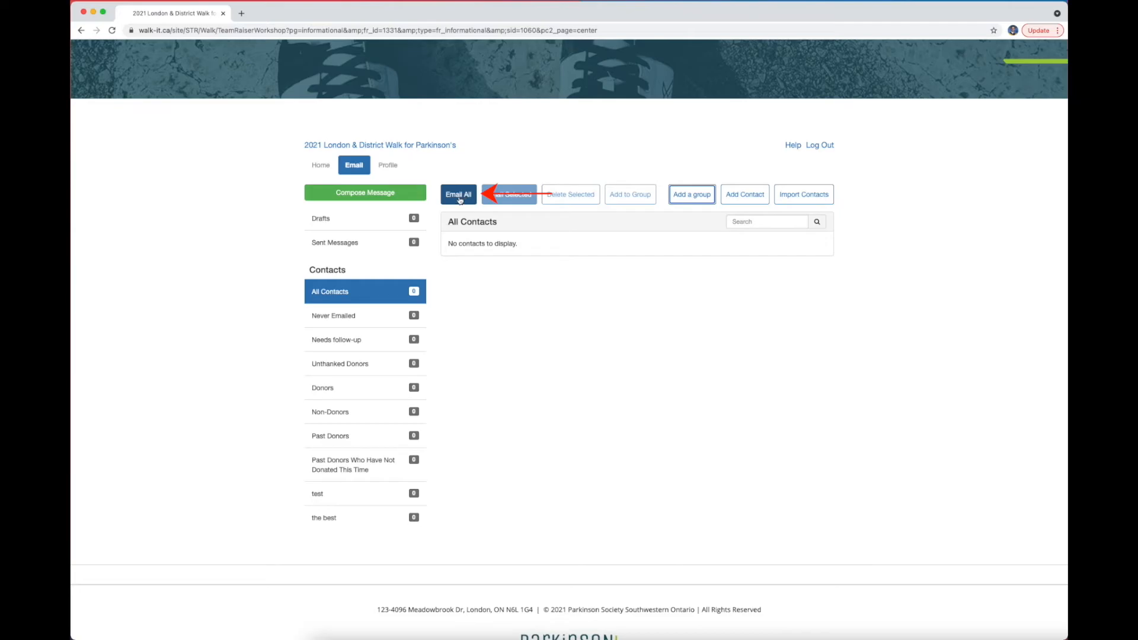
# Step: Start an Email All message, showing the compose form with Save as template and stationery options
pyautogui.click(365, 193)
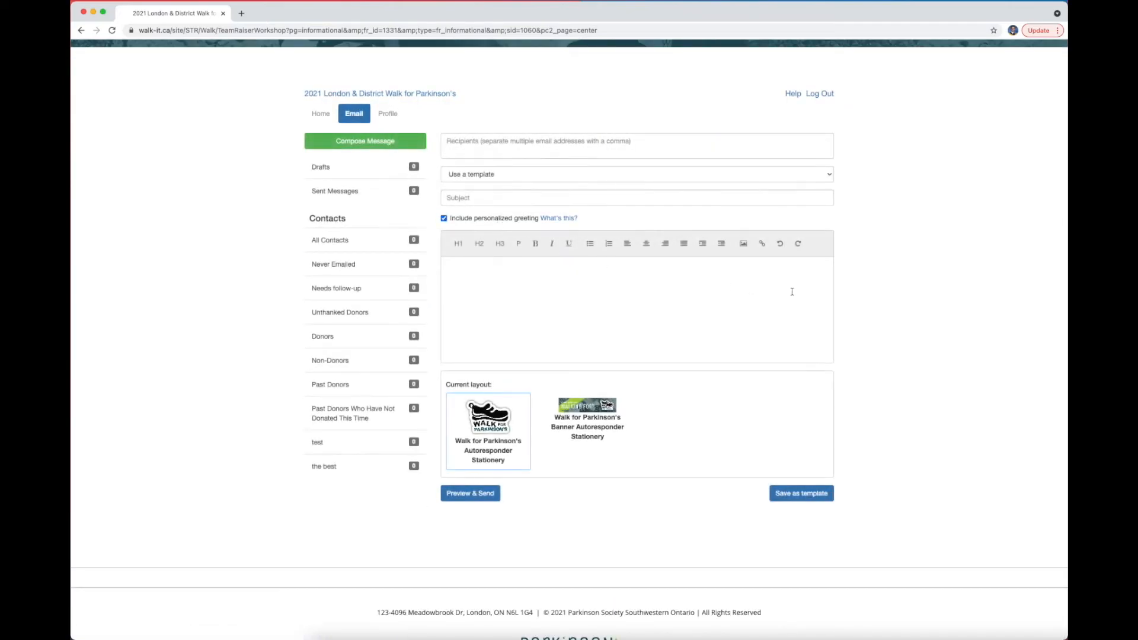
pyautogui.scroll(3)
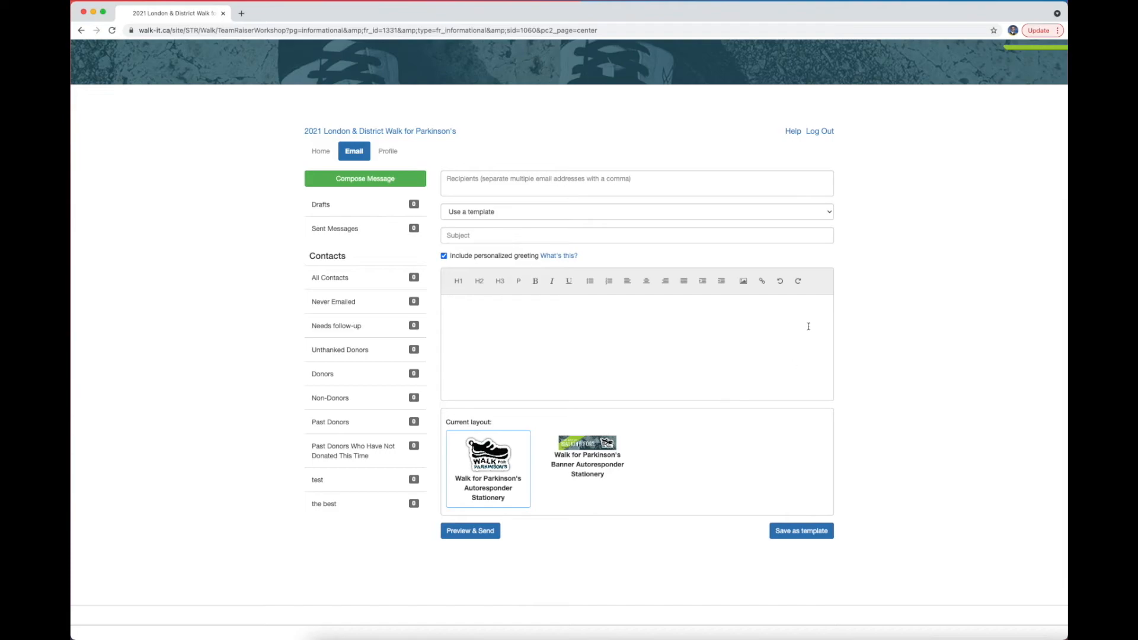
pyautogui.moveTo(619, 342)
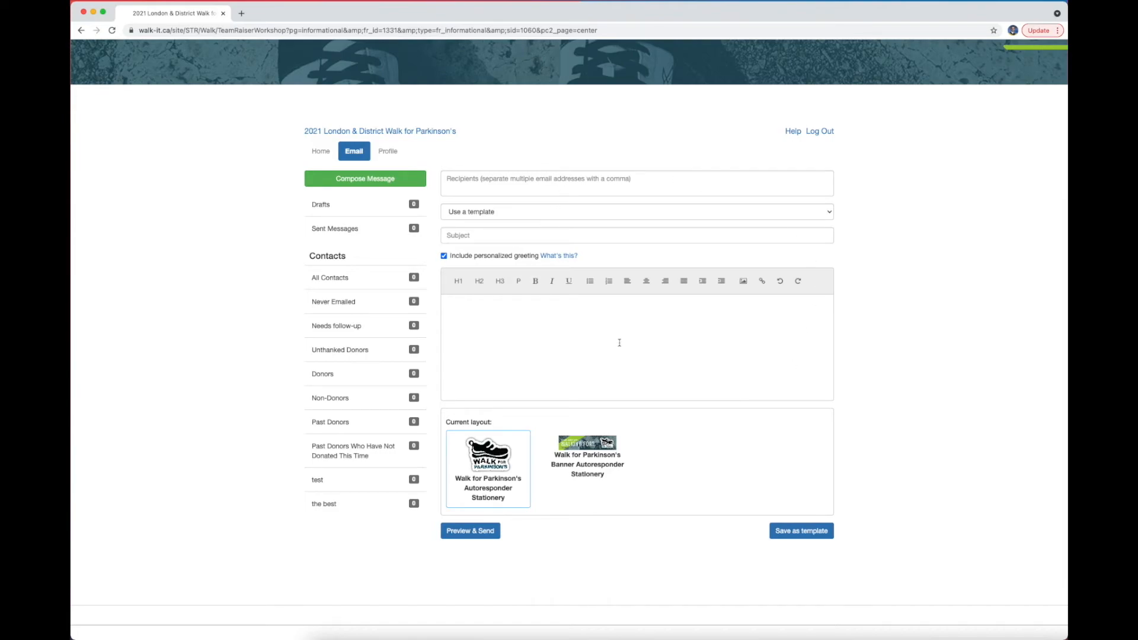
pyautogui.moveTo(821, 342)
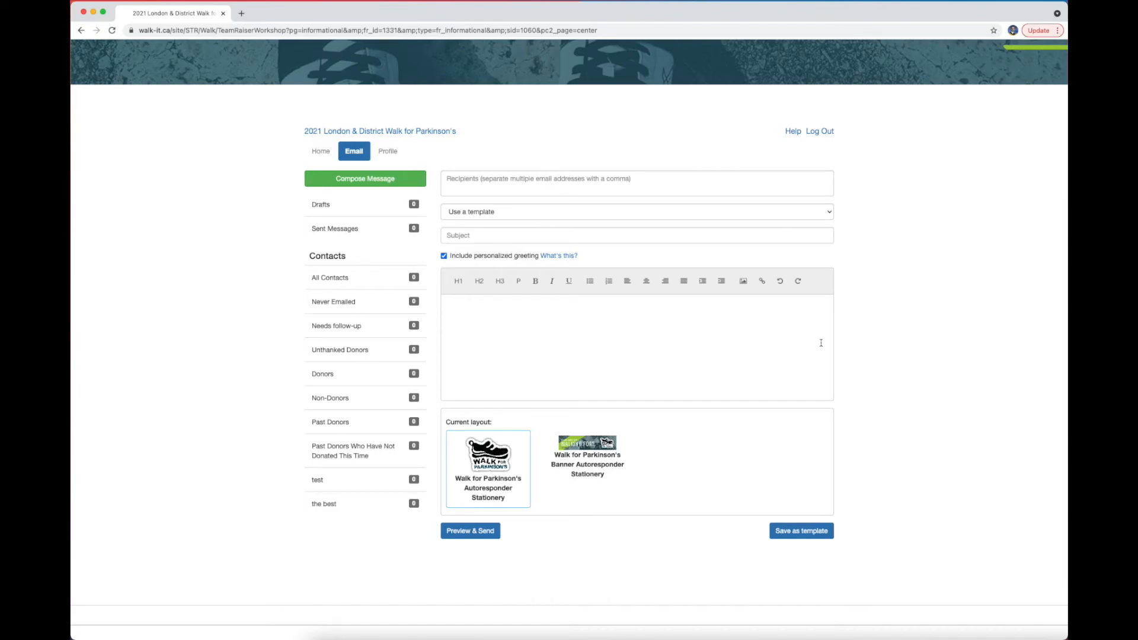
pyautogui.moveTo(862, 343)
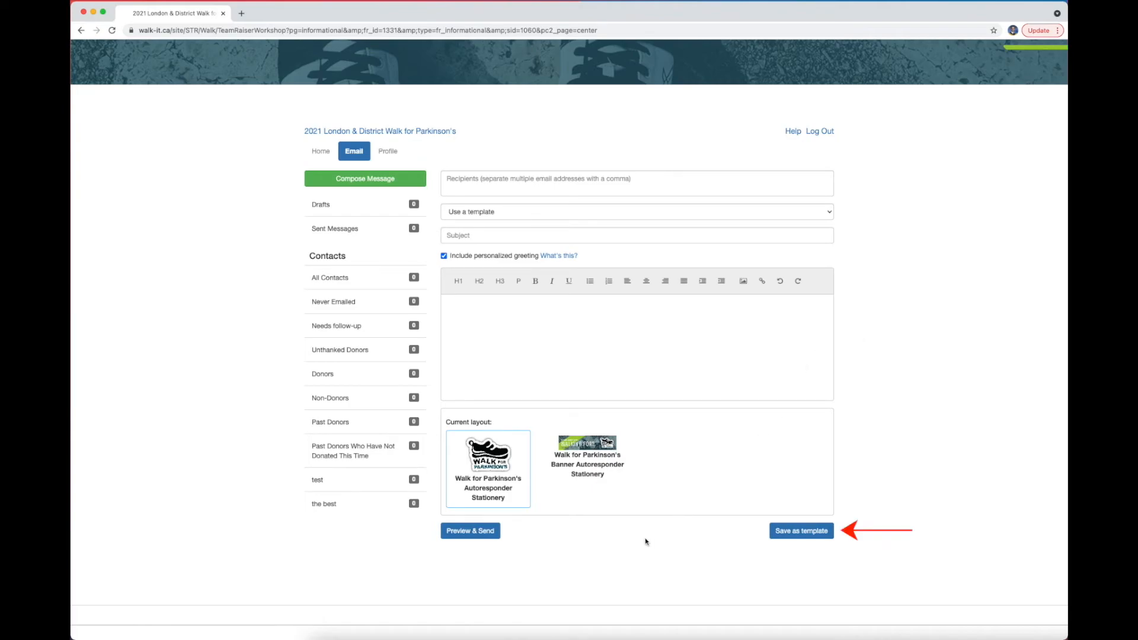
pyautogui.moveTo(807, 542)
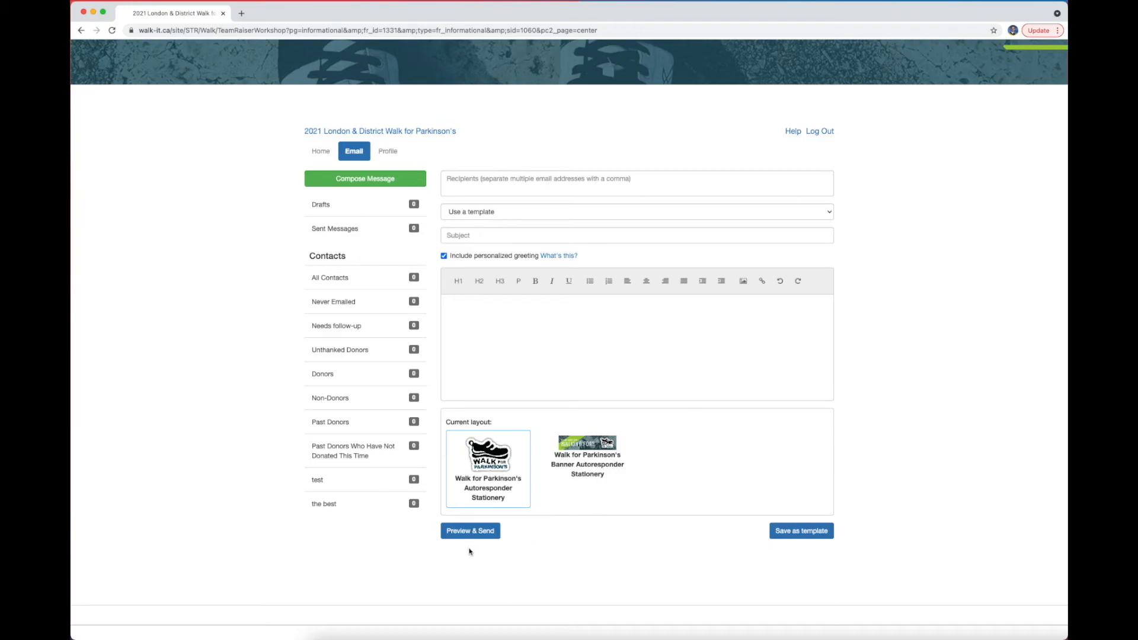
pyautogui.moveTo(659, 218)
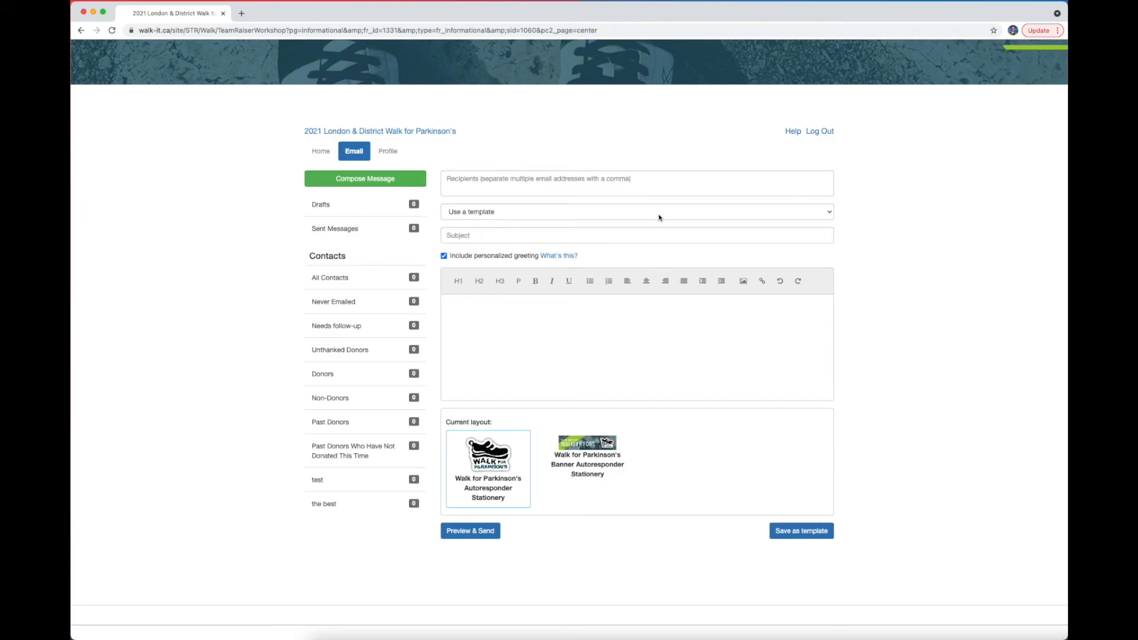
# Step: Apply the Donor Solicitation template from Use a template, then return Home
pyautogui.click(637, 211)
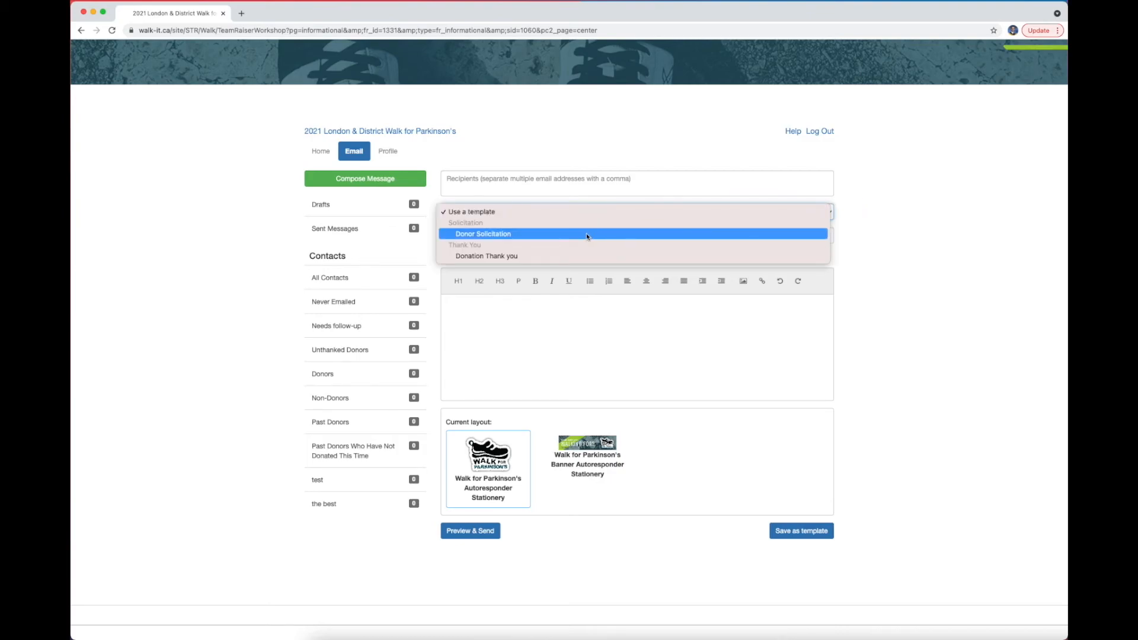
pyautogui.click(483, 234)
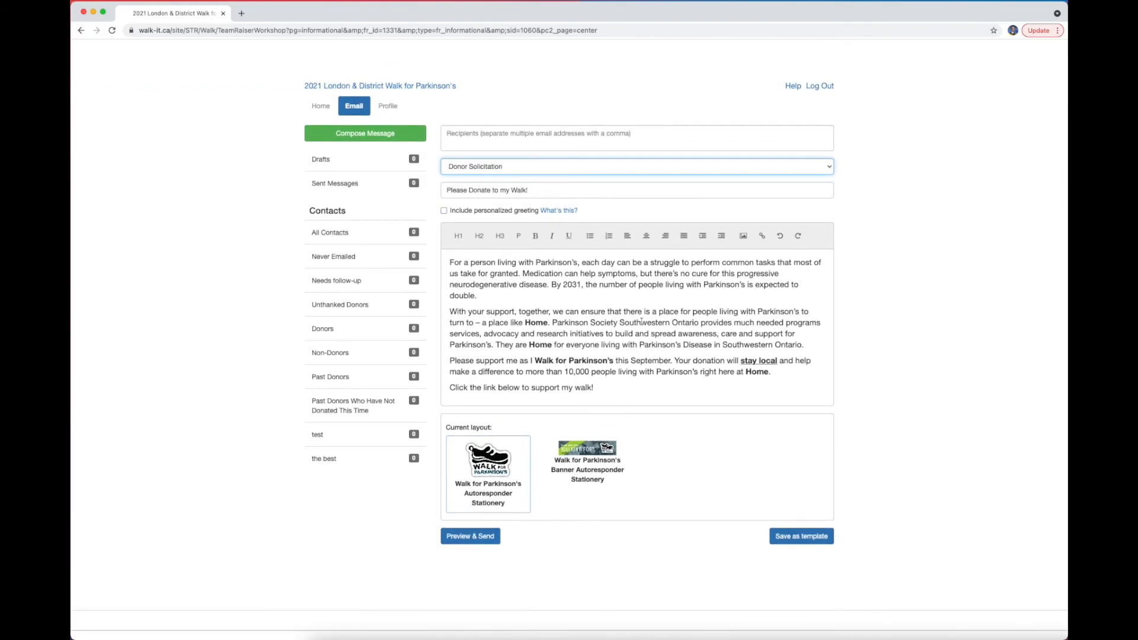
pyautogui.moveTo(653, 492)
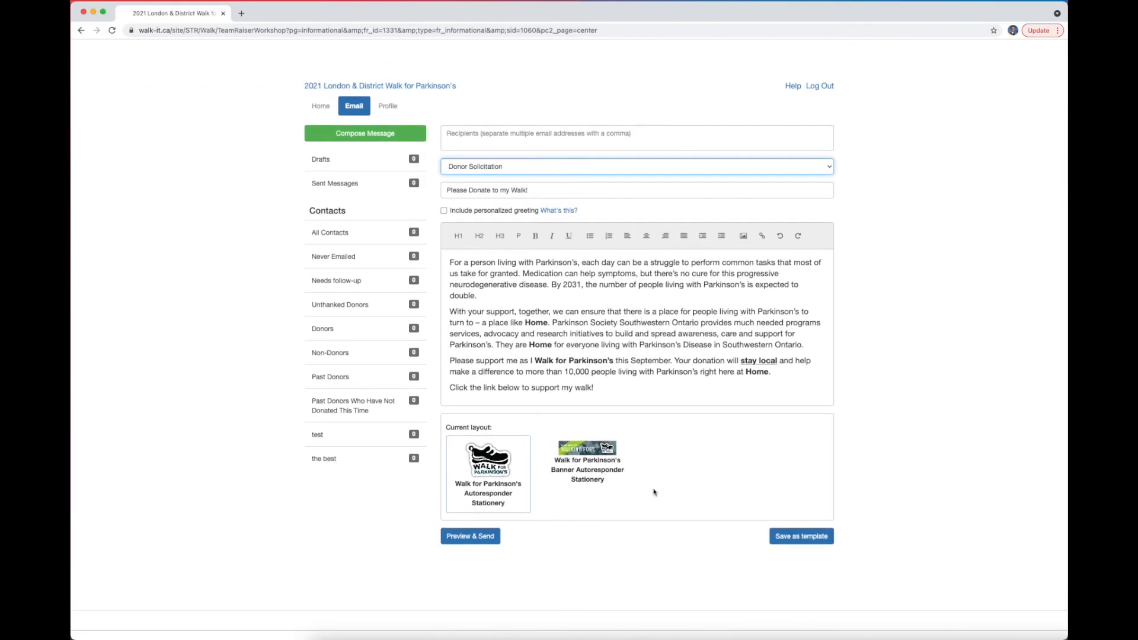
pyautogui.moveTo(643, 543)
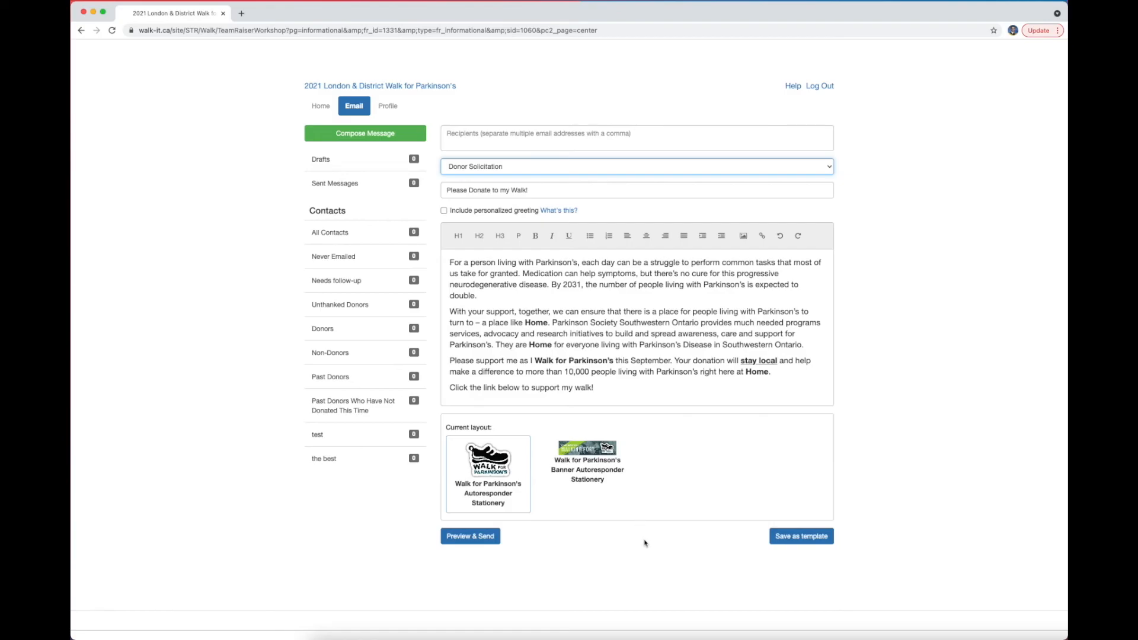
pyautogui.scroll(3)
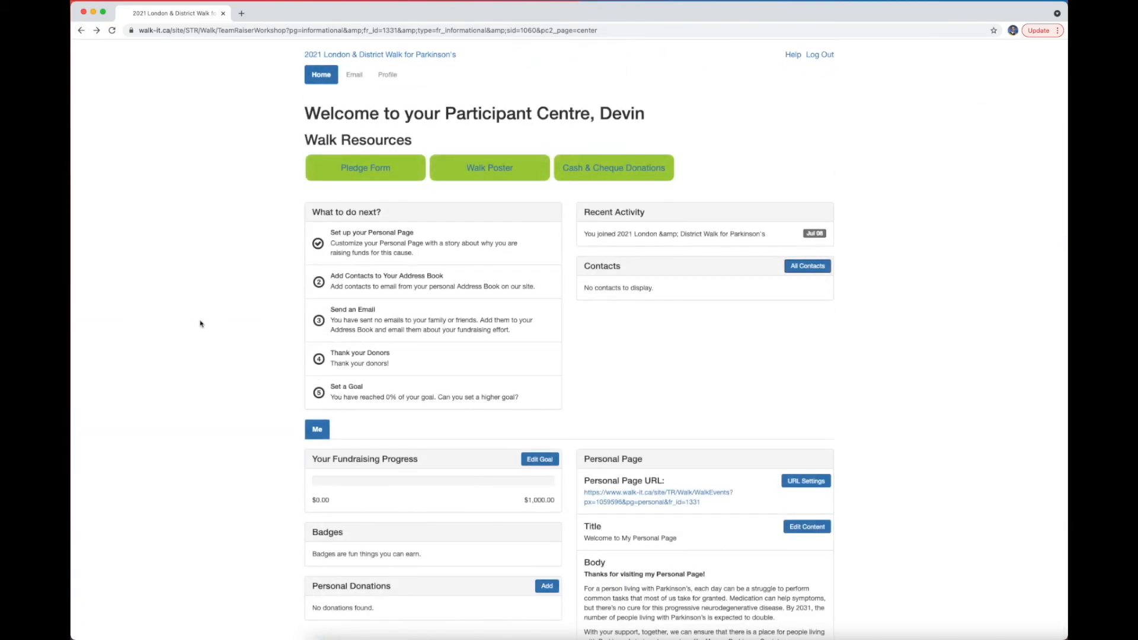
pyautogui.scroll(-3)
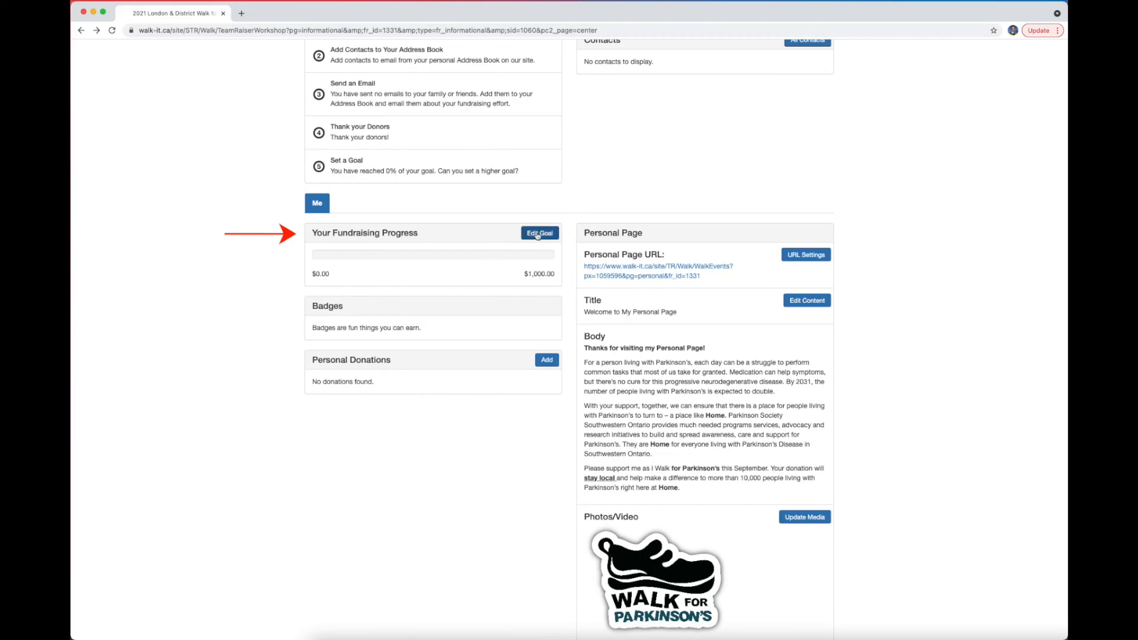
pyautogui.click(539, 233)
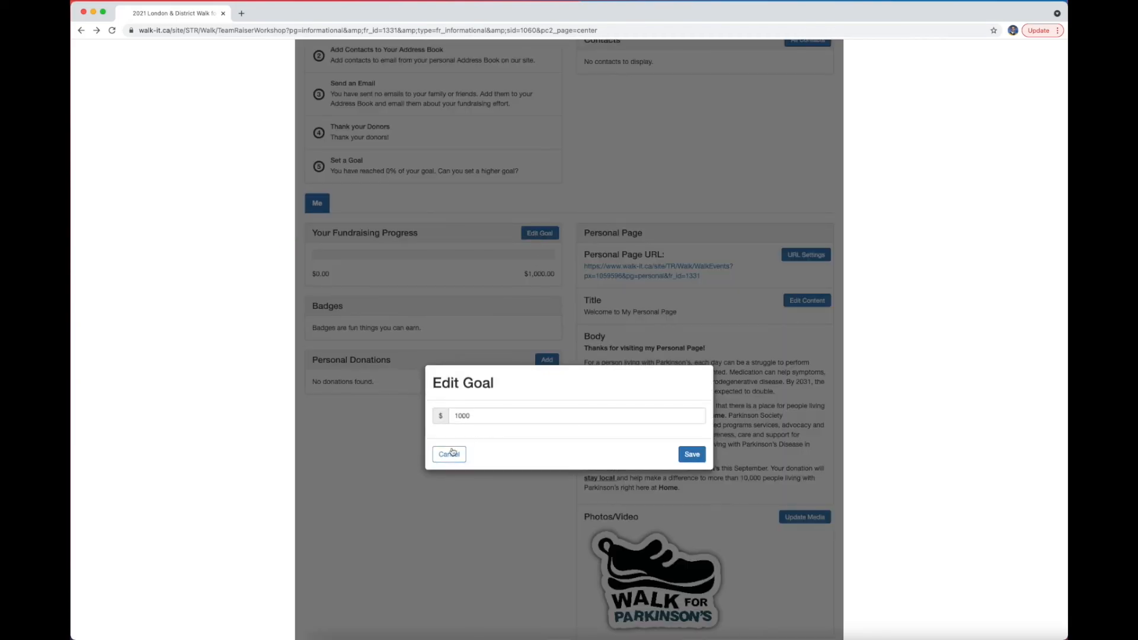
pyautogui.click(448, 454)
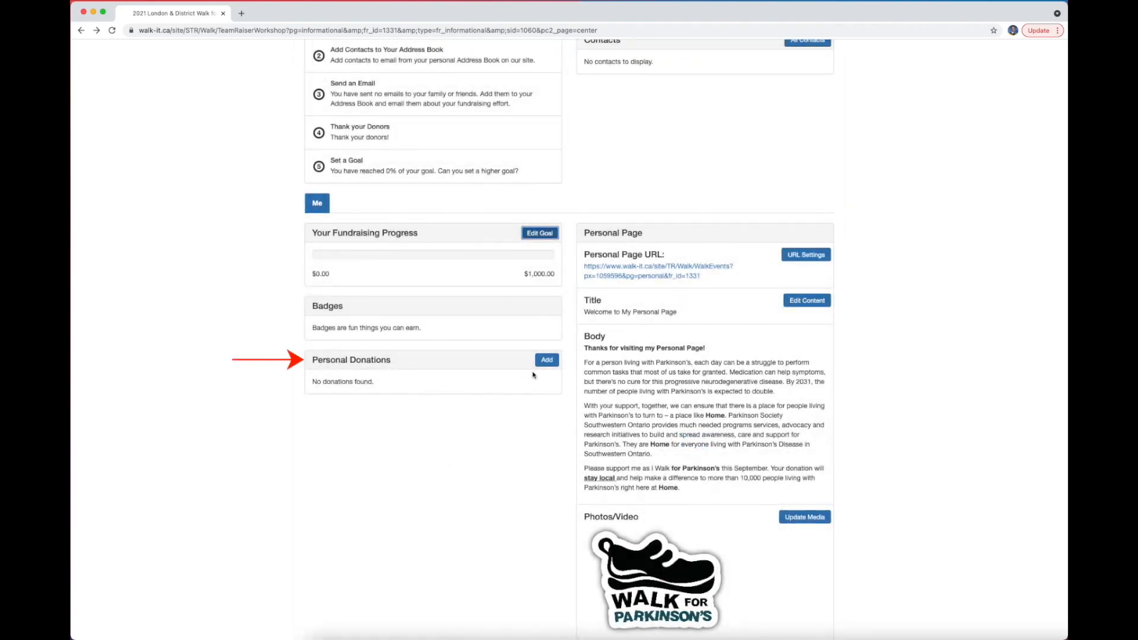
pyautogui.click(546, 361)
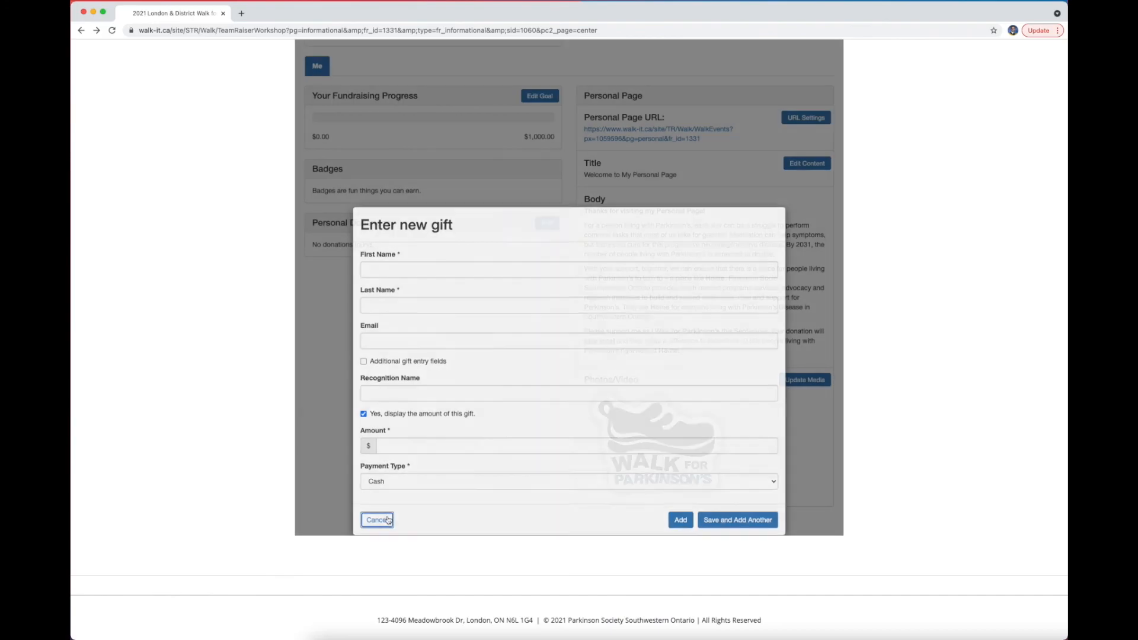
pyautogui.click(376, 519)
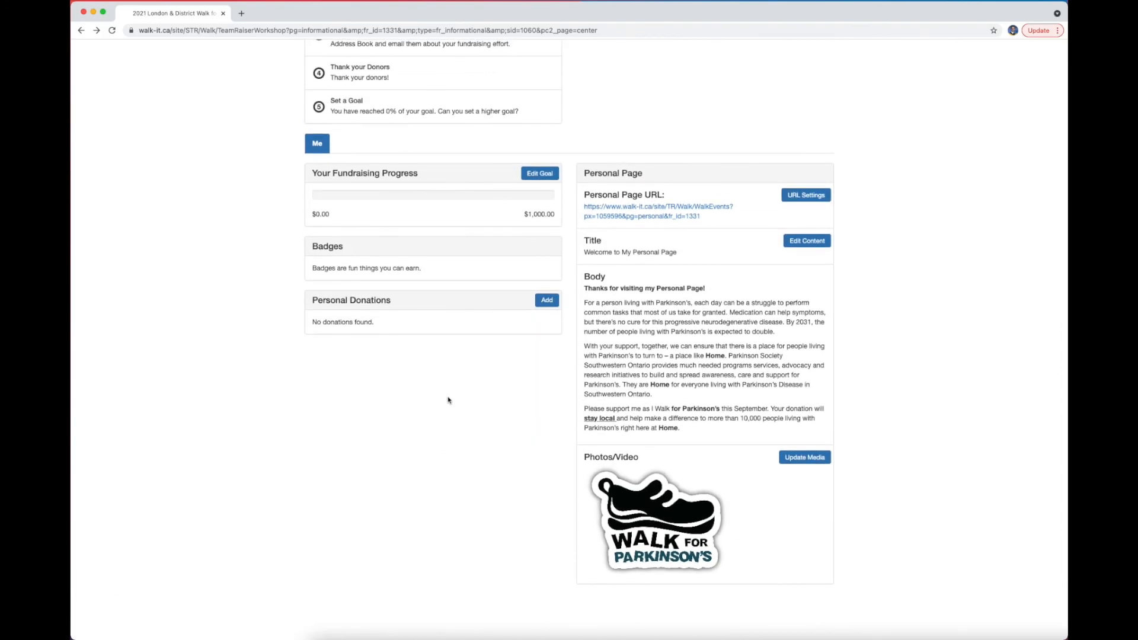
pyautogui.moveTo(945, 313)
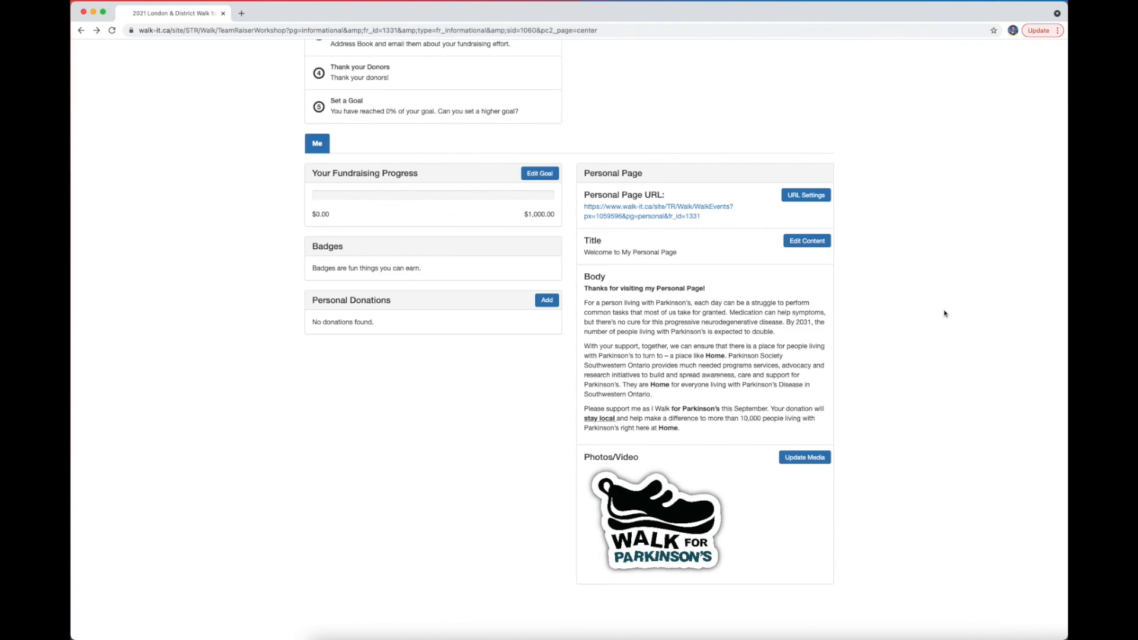
pyautogui.moveTo(958, 305)
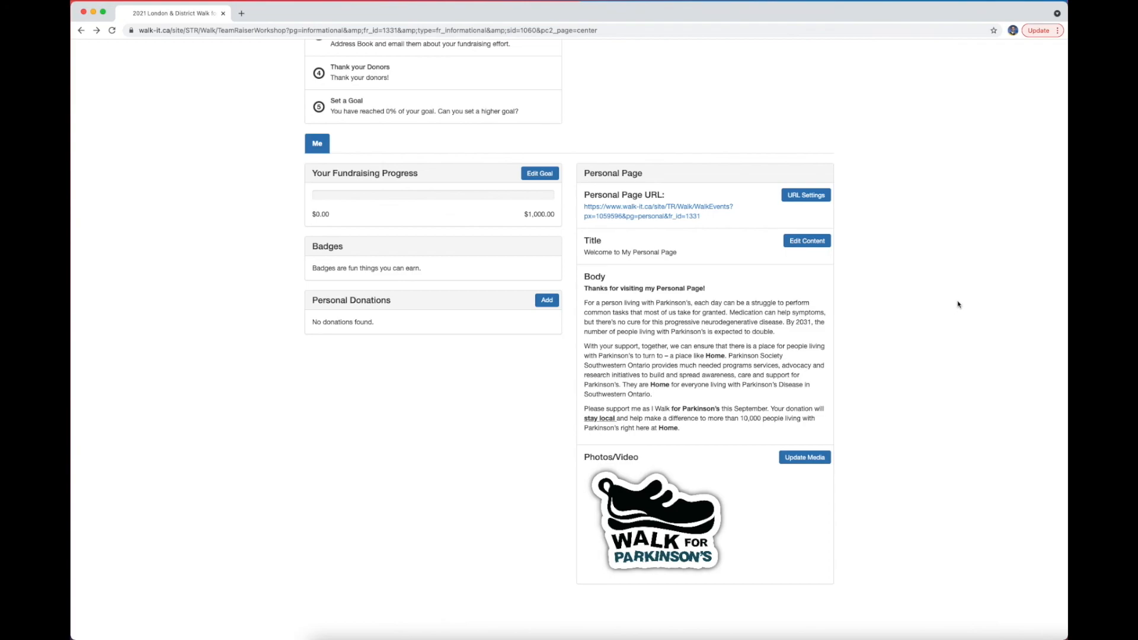